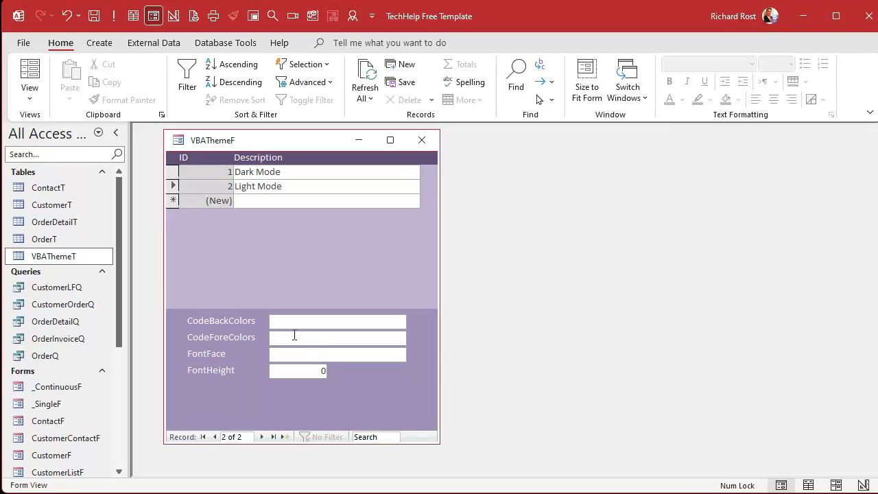
{"action": "mouse_move", "coordinate": [336, 410]}
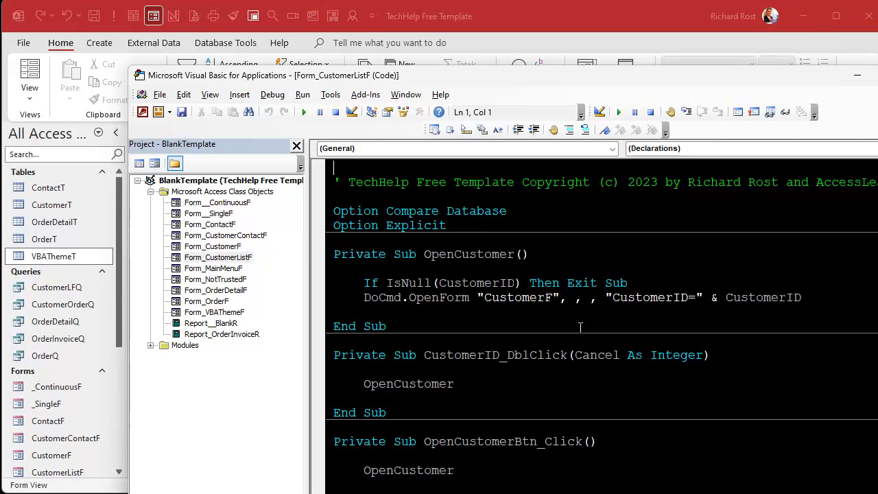
{"action": "mouse_move", "coordinate": [501, 340]}
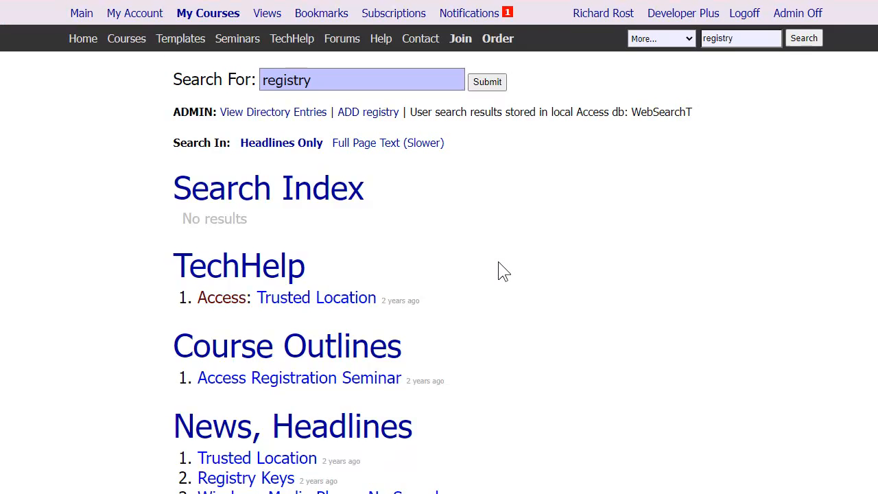
Open the Registry Keys code page and scroll through its ReadKey, KeyExists and SaveKey functions
{"action": "scroll", "scroll_direction": "down", "scroll_amount": 3}
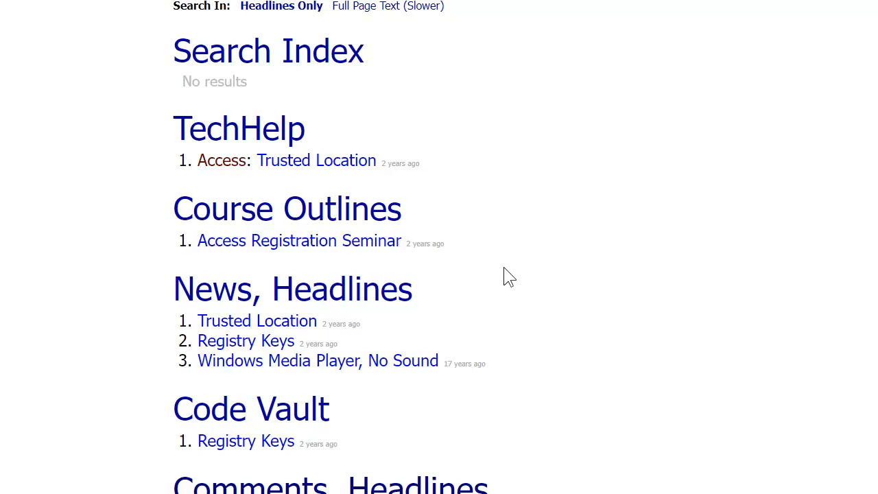
{"action": "mouse_move", "coordinate": [251, 445]}
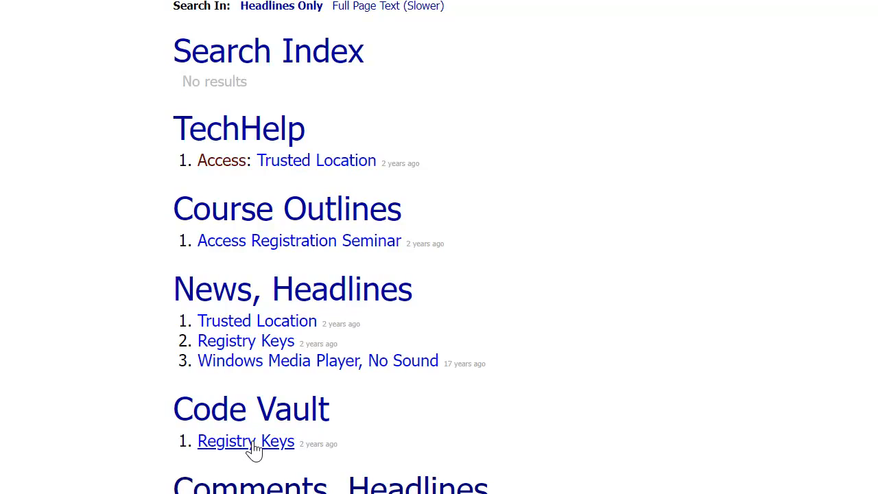
{"action": "left_click", "coordinate": [245, 441]}
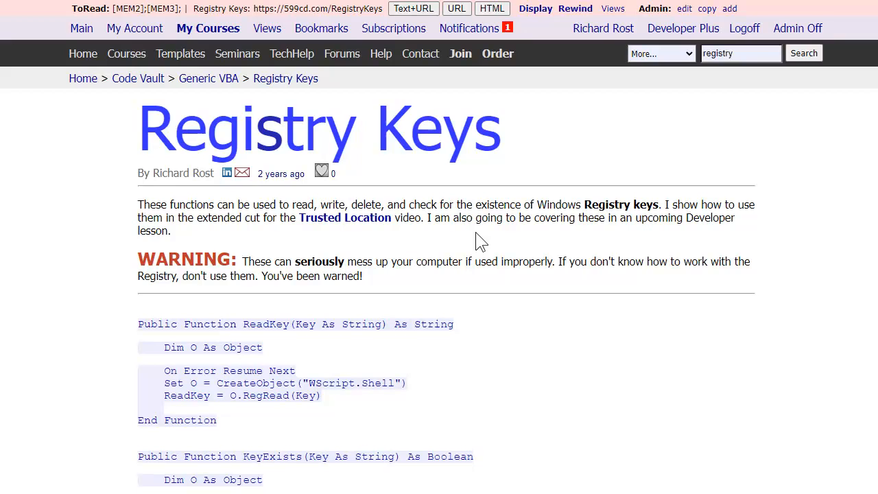
{"action": "mouse_move", "coordinate": [375, 229]}
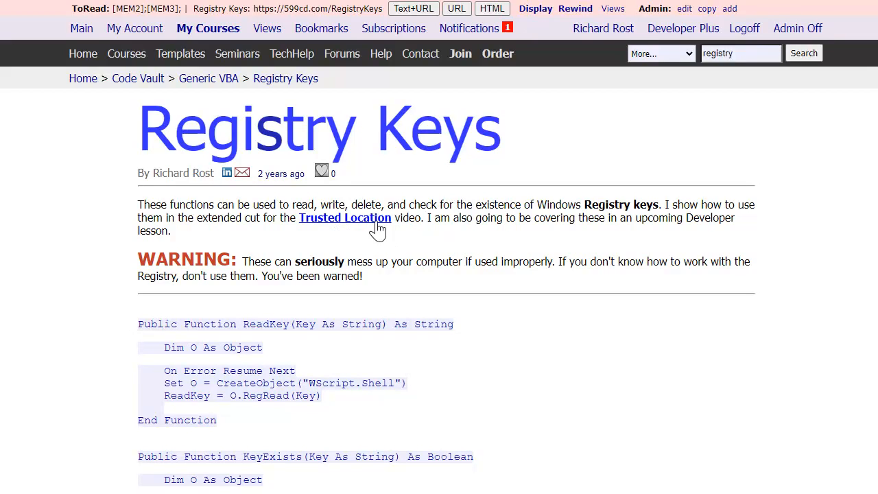
{"action": "scroll", "scroll_direction": "down", "scroll_amount": 3}
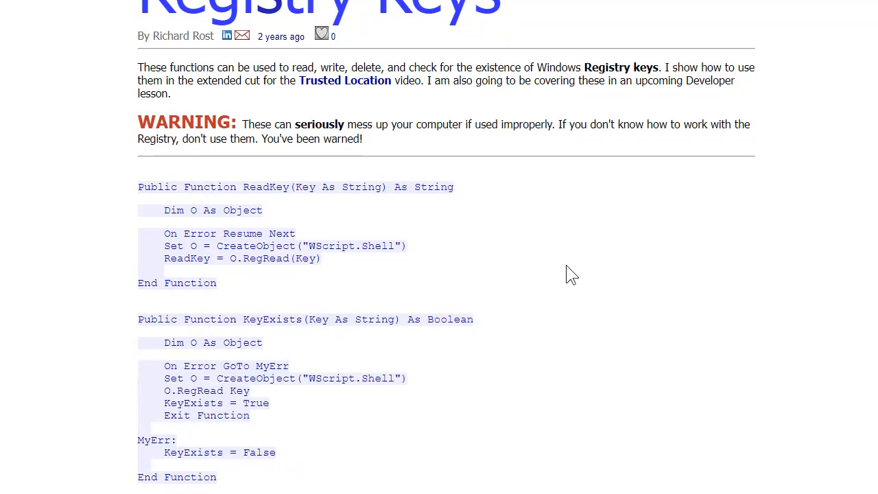
{"action": "scroll", "scroll_direction": "down", "scroll_amount": 3}
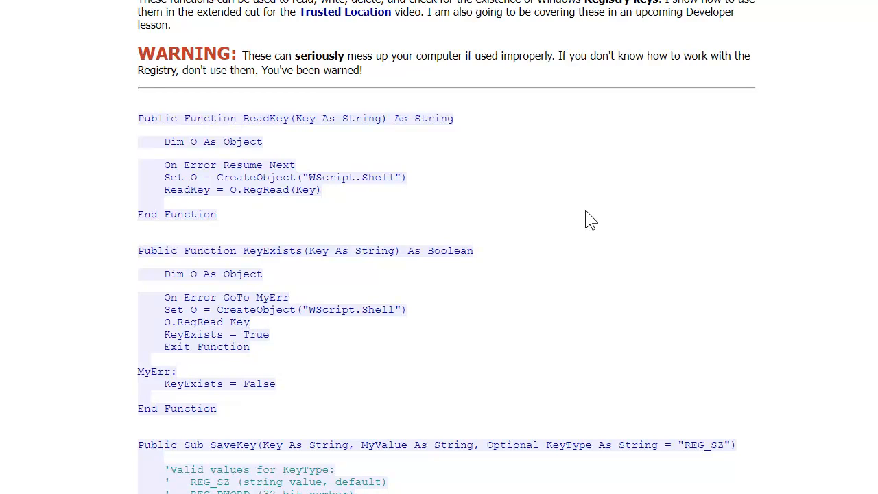
{"action": "mouse_move", "coordinate": [598, 234]}
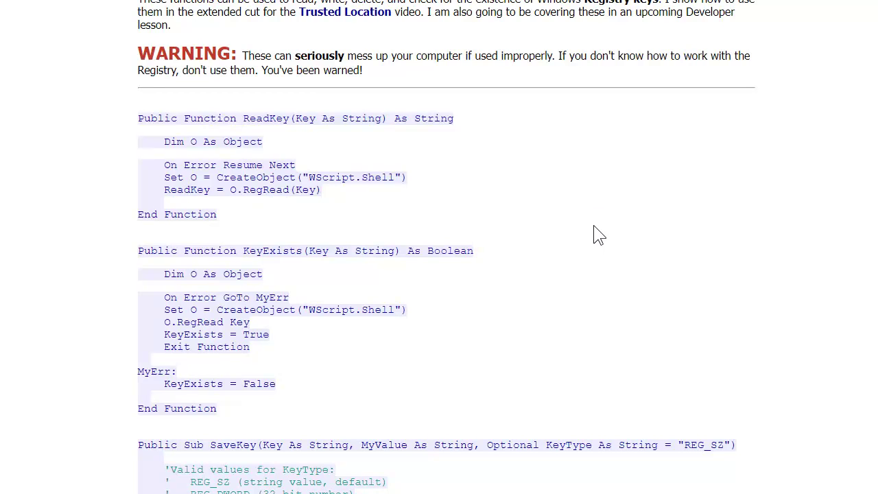
{"action": "scroll", "scroll_direction": "down", "scroll_amount": 3}
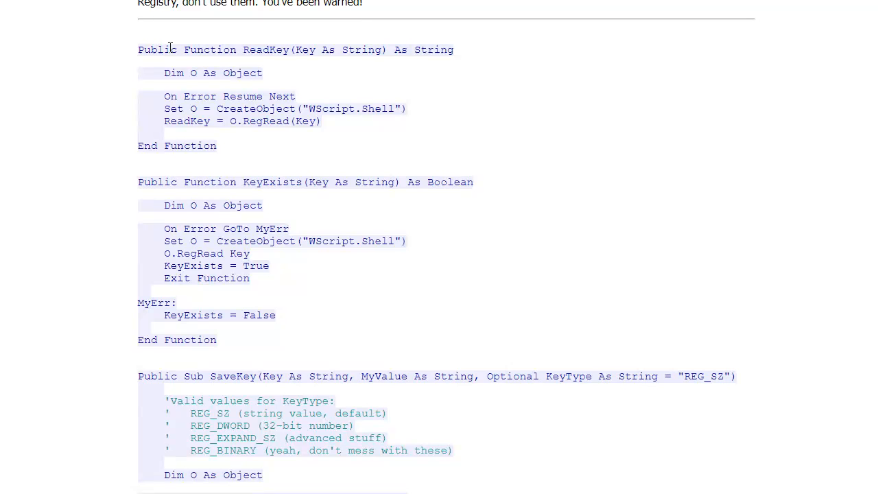
{"action": "scroll", "scroll_direction": "down", "scroll_amount": 3}
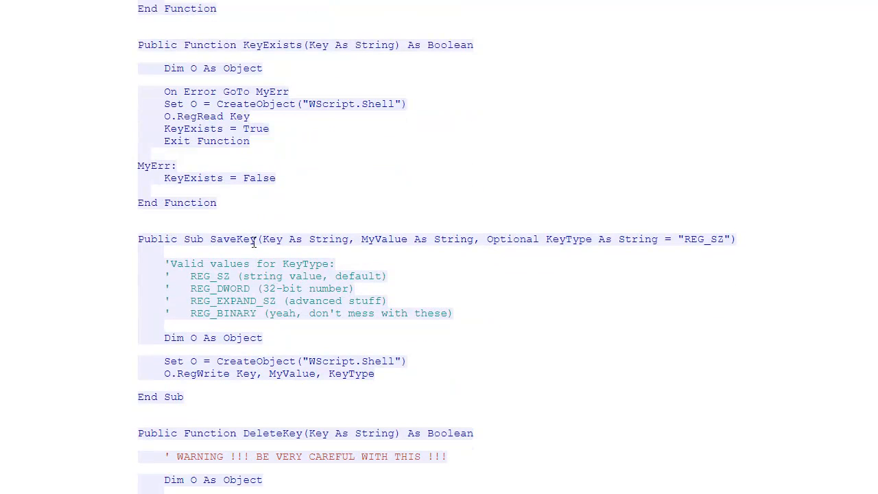
{"action": "mouse_move", "coordinate": [307, 69]}
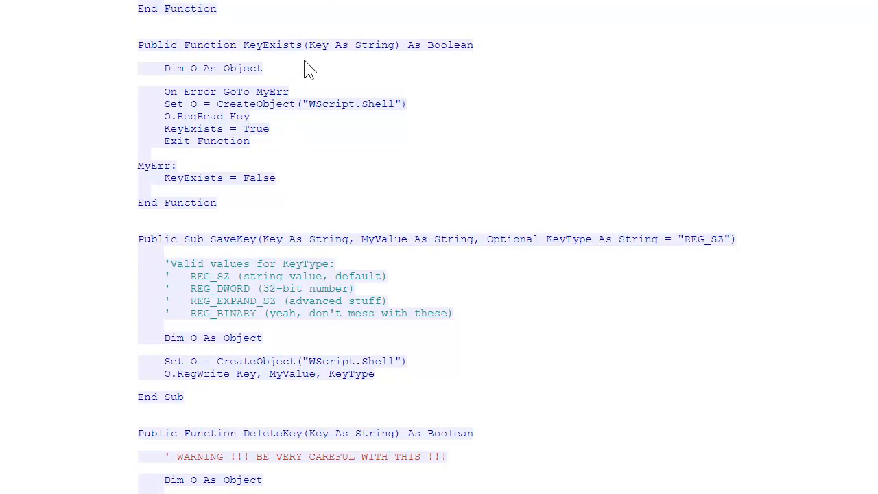
{"action": "mouse_move", "coordinate": [461, 122]}
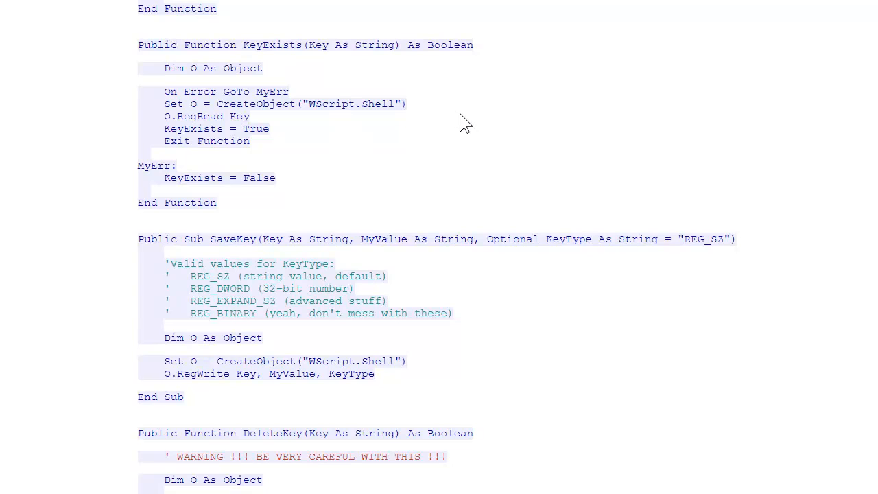
{"action": "scroll", "scroll_direction": "up", "scroll_amount": 3}
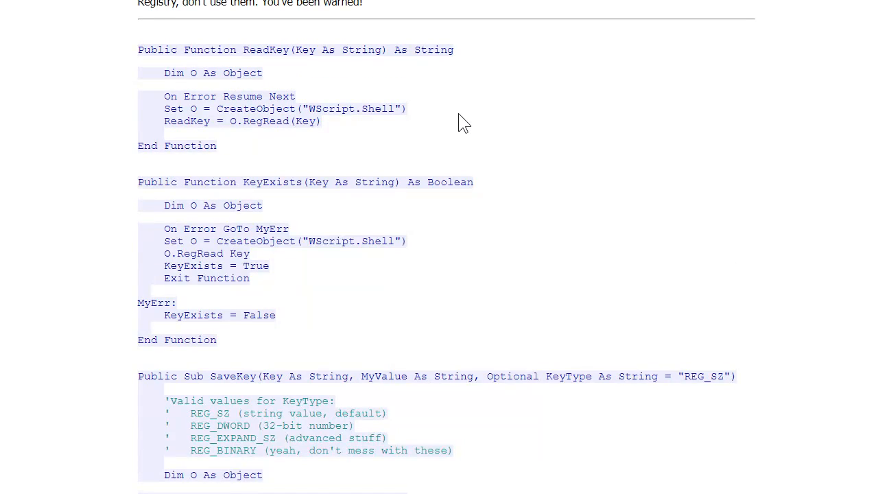
{"action": "mouse_move", "coordinate": [465, 144]}
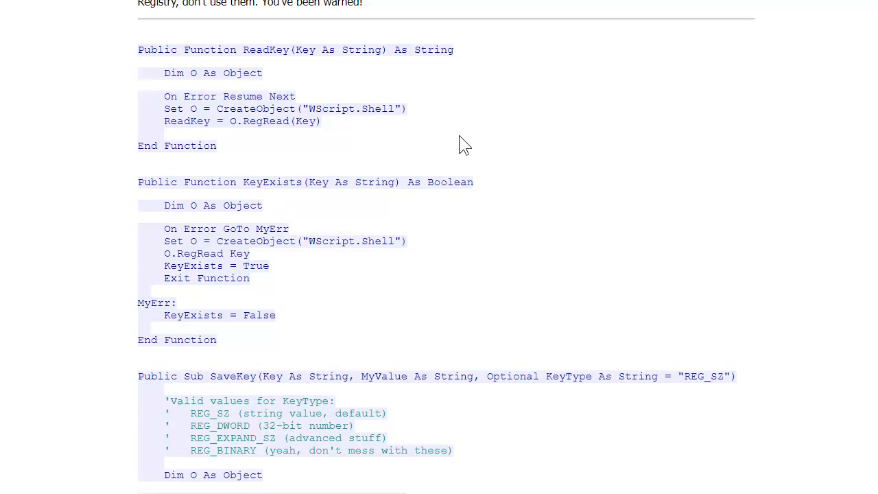
{"action": "mouse_move", "coordinate": [406, 107]}
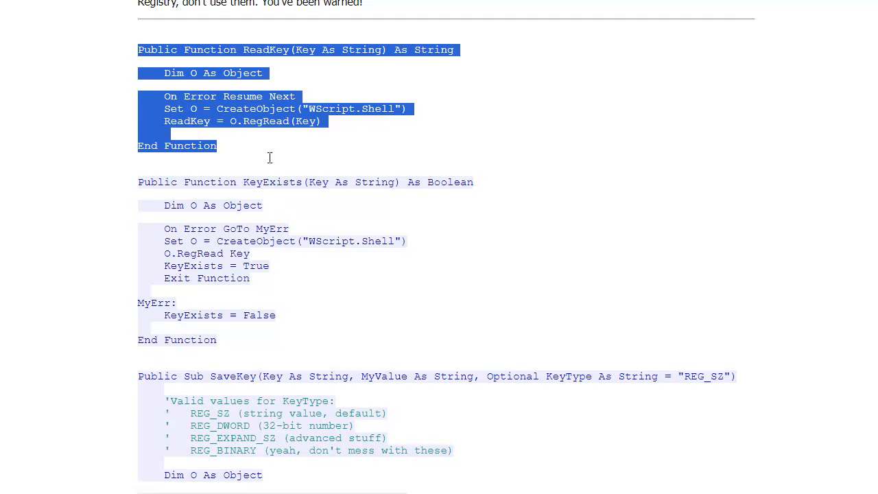
{"action": "scroll", "scroll_direction": "down", "scroll_amount": 3}
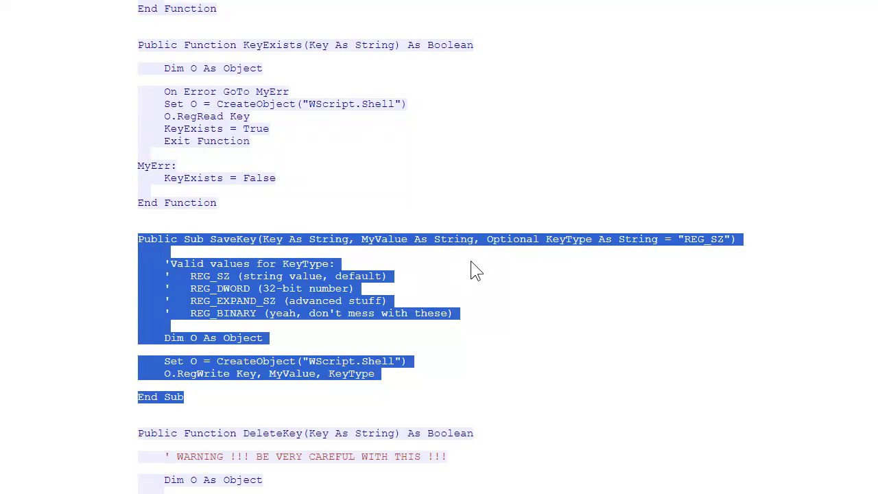
{"action": "mouse_move", "coordinate": [485, 280]}
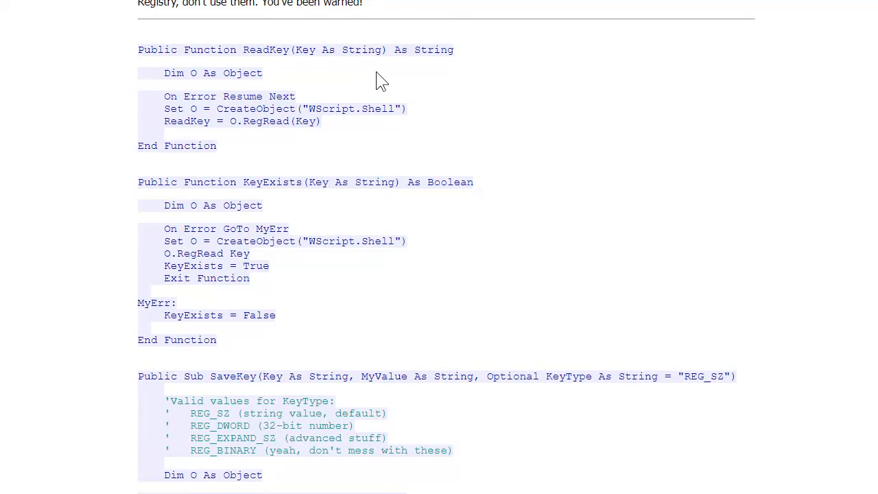
{"action": "scroll", "scroll_direction": "down", "scroll_amount": 3}
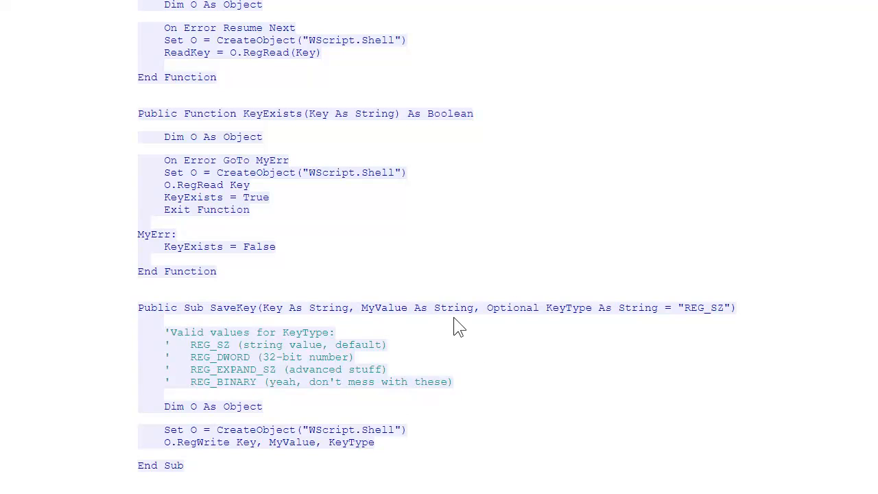
{"action": "mouse_move", "coordinate": [372, 263]}
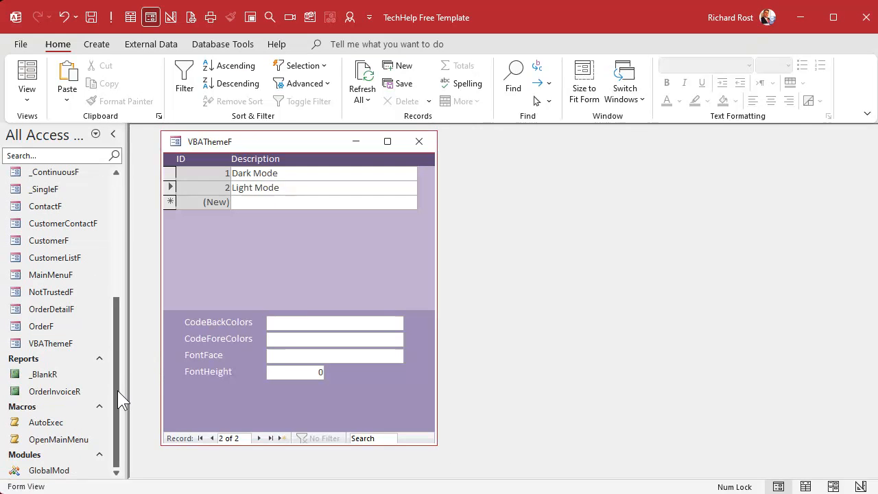
Open GlobalMod and select the pasted ReadKey function's name and its Key parameter
{"action": "double_click", "coordinate": [48, 470]}
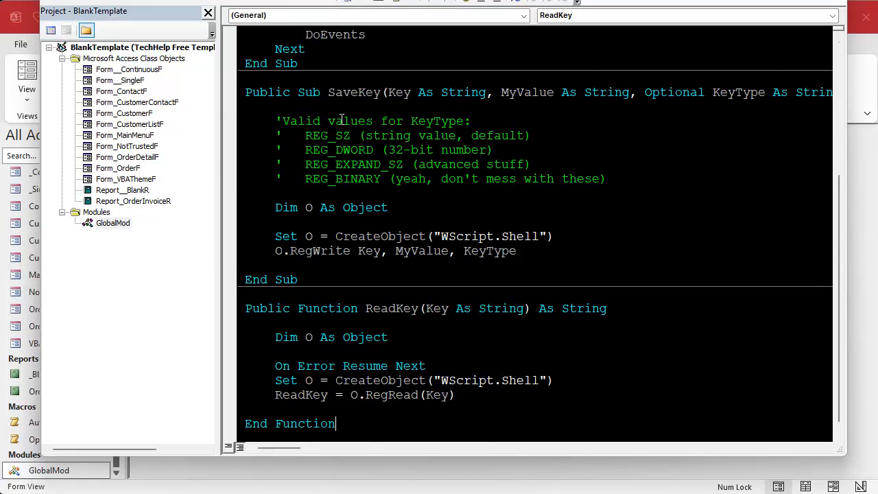
{"action": "scroll", "scroll_direction": "down", "scroll_amount": 3}
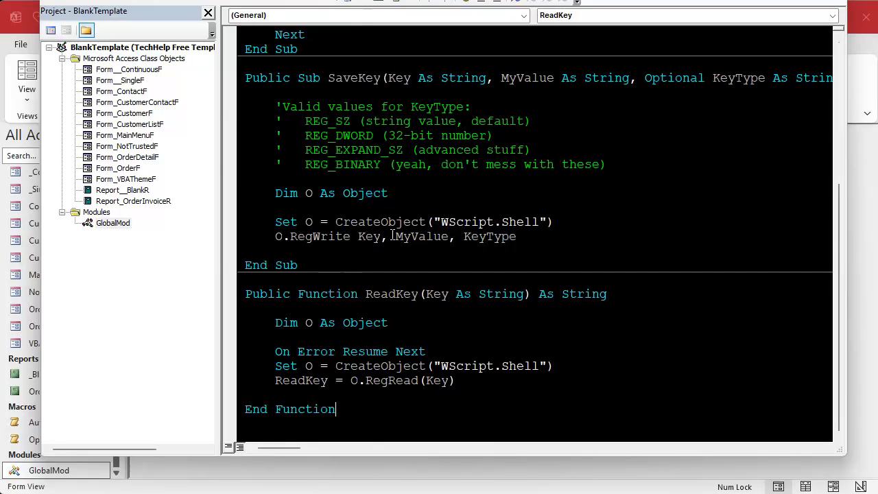
{"action": "double_click", "coordinate": [391, 294]}
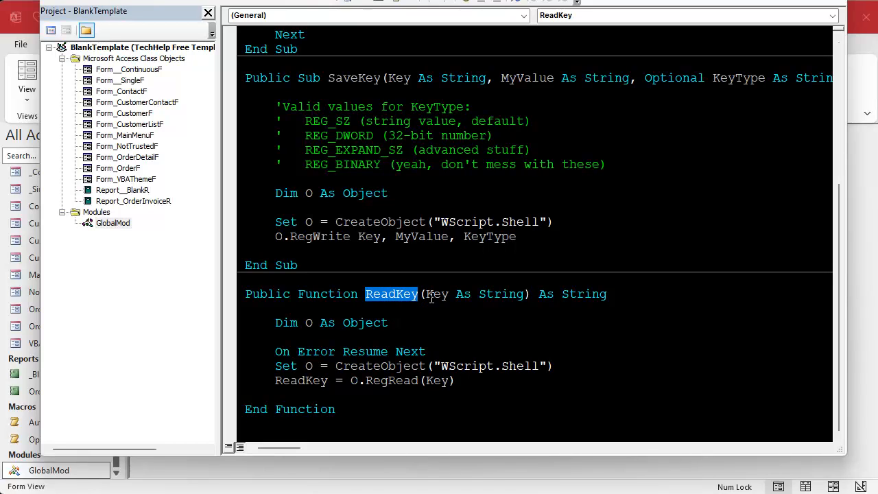
{"action": "double_click", "coordinate": [435, 294]}
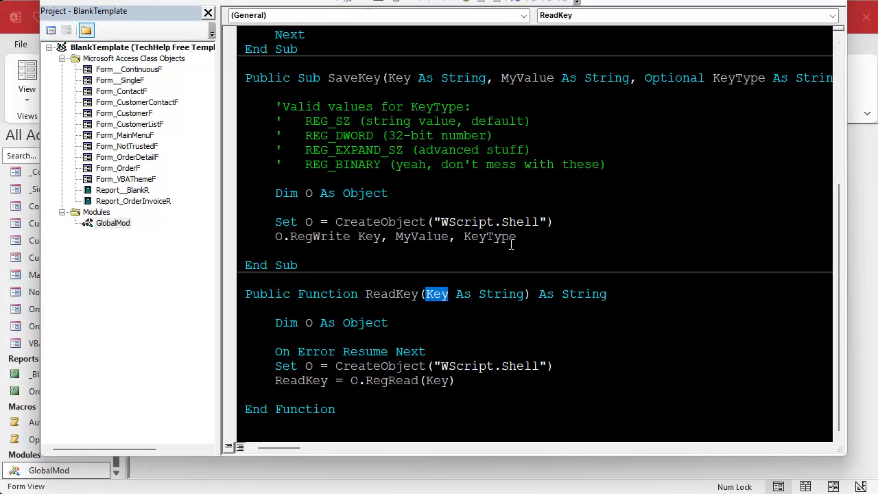
{"action": "mouse_move", "coordinate": [384, 72]}
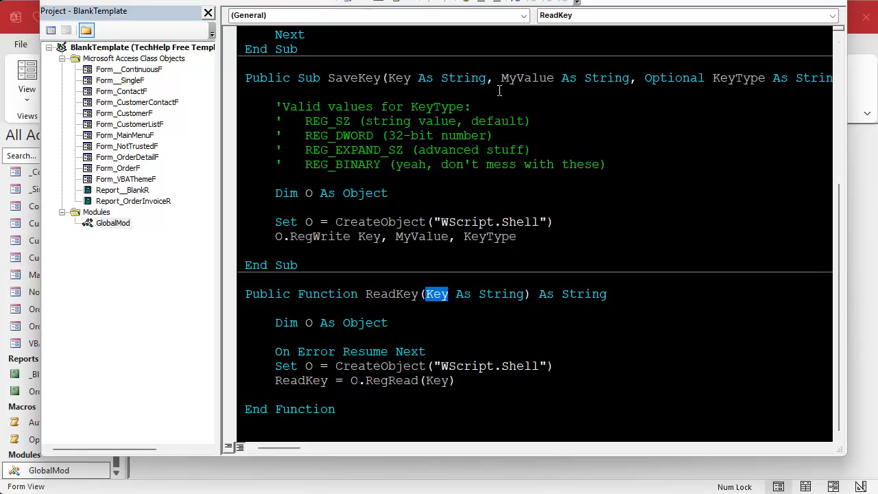
{"action": "mouse_move", "coordinate": [600, 473]}
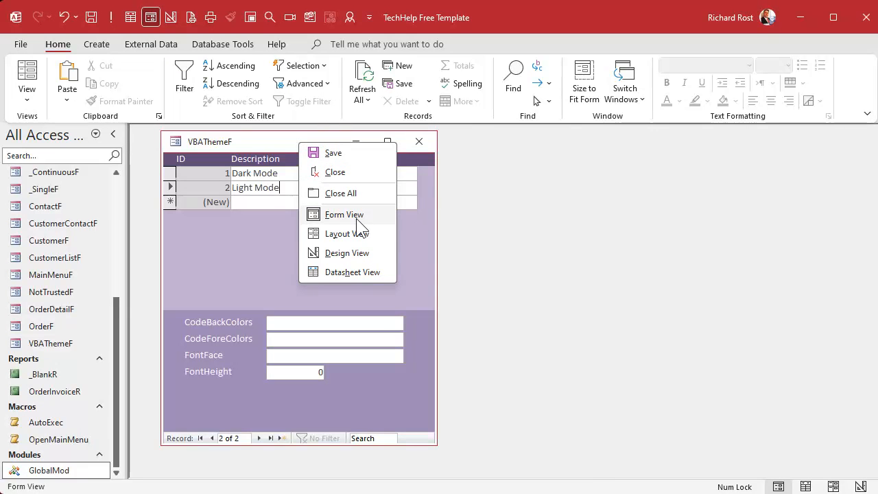
Add a footer command button captioned 'Get Settings From Registry' and size it to fit
{"action": "left_click", "coordinate": [347, 252]}
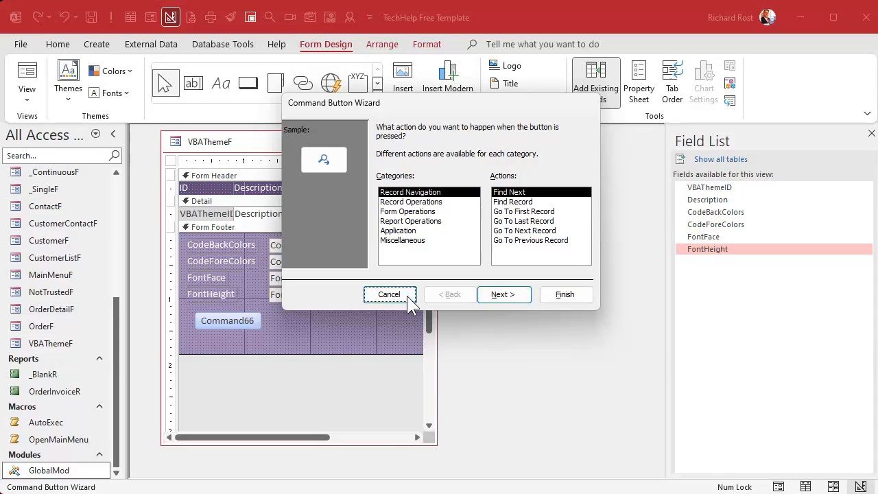
{"action": "left_click", "coordinate": [389, 294]}
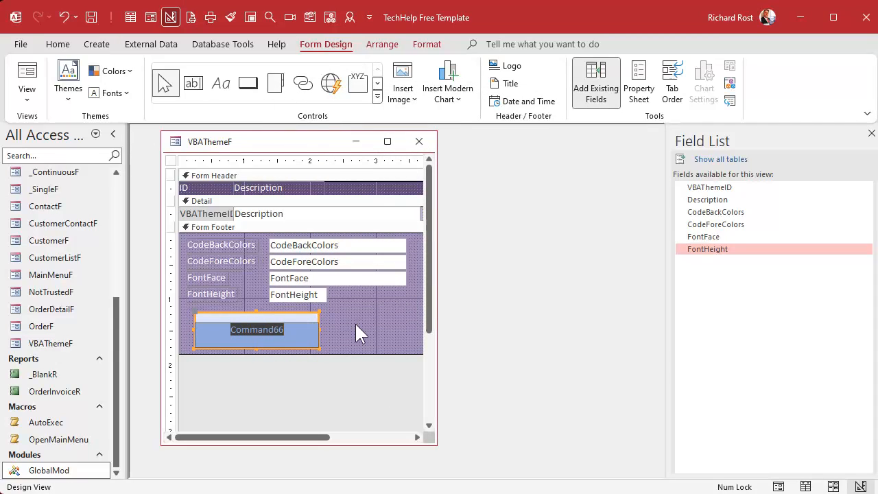
{"action": "type", "text": "Get Settings From Registr"}
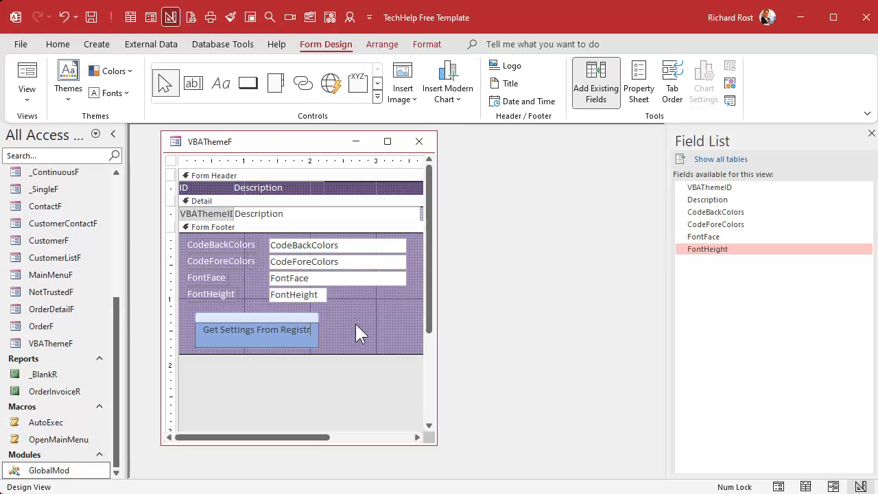
{"action": "left_click", "coordinate": [255, 330]}
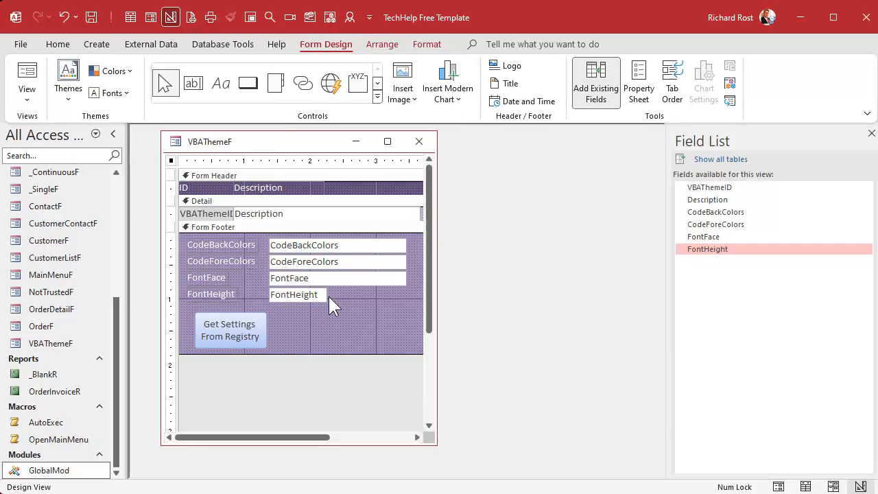
{"action": "left_click", "coordinate": [231, 329]}
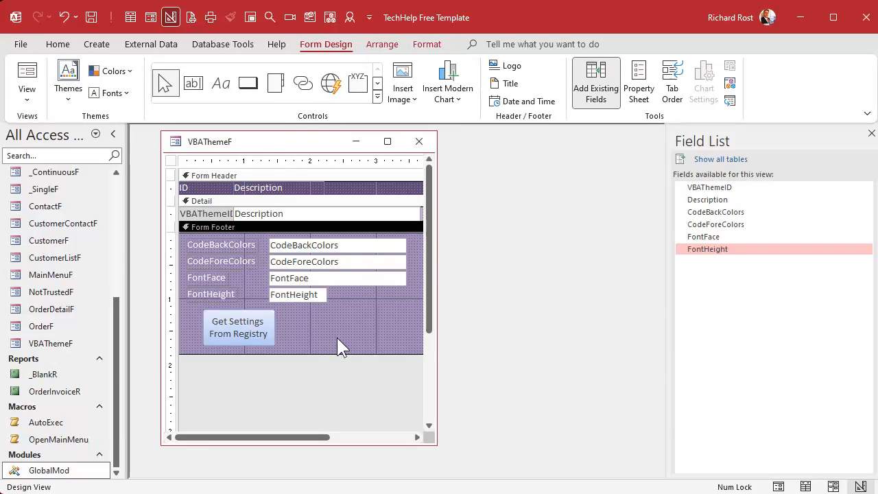
{"action": "mouse_move", "coordinate": [871, 134]}
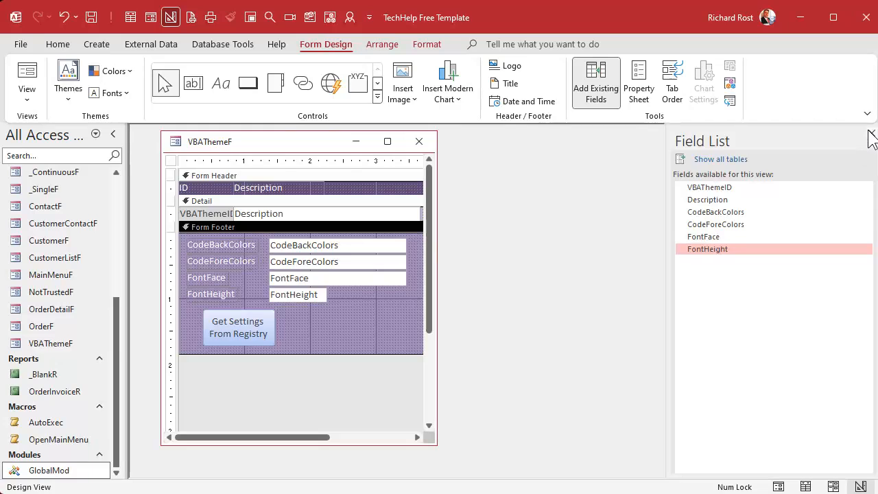
{"action": "right_click", "coordinate": [238, 327]}
{"action": "type", "text": "GetSettingsBtn"}
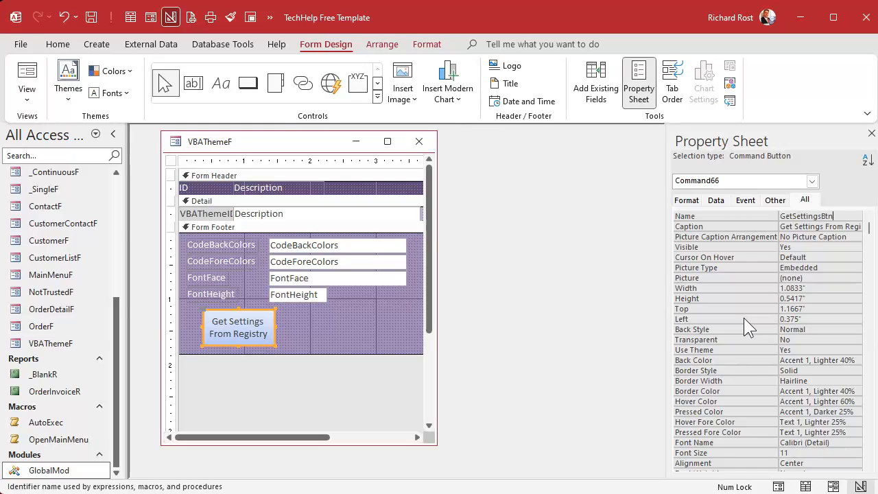
Set the button's Name to GetSettingsBtn and create its empty GetSettingsBtn_Click procedure
{"action": "right_click", "coordinate": [238, 328]}
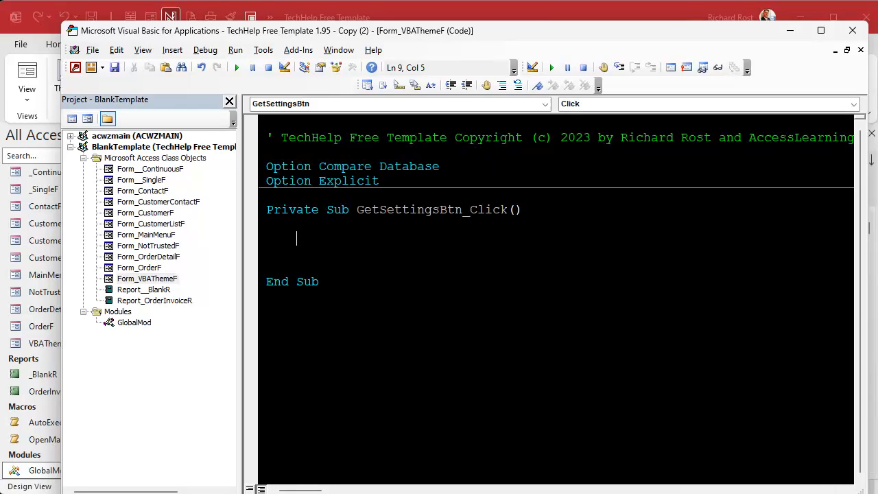
{"action": "mouse_move", "coordinate": [600, 22]}
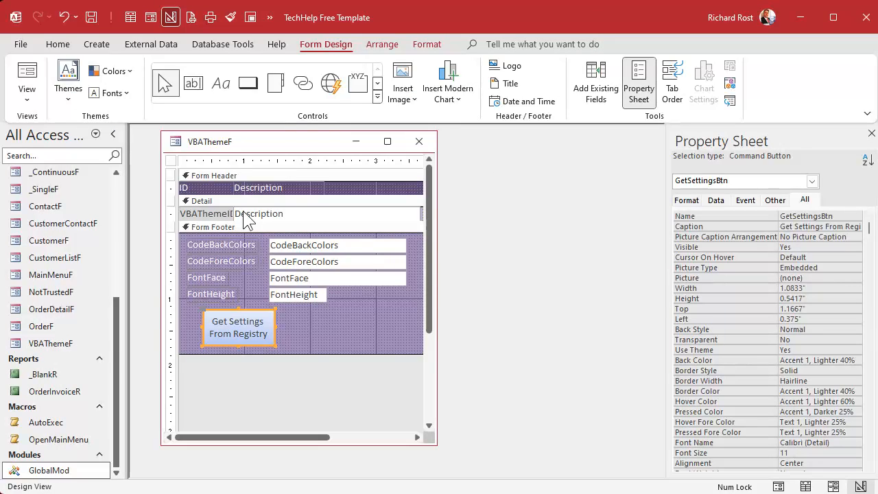
{"action": "mouse_move", "coordinate": [254, 223]}
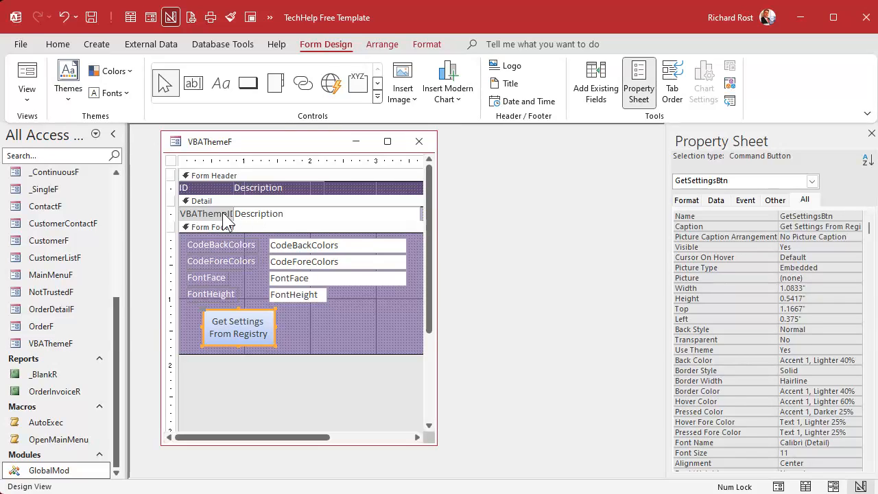
{"action": "left_click", "coordinate": [206, 214]}
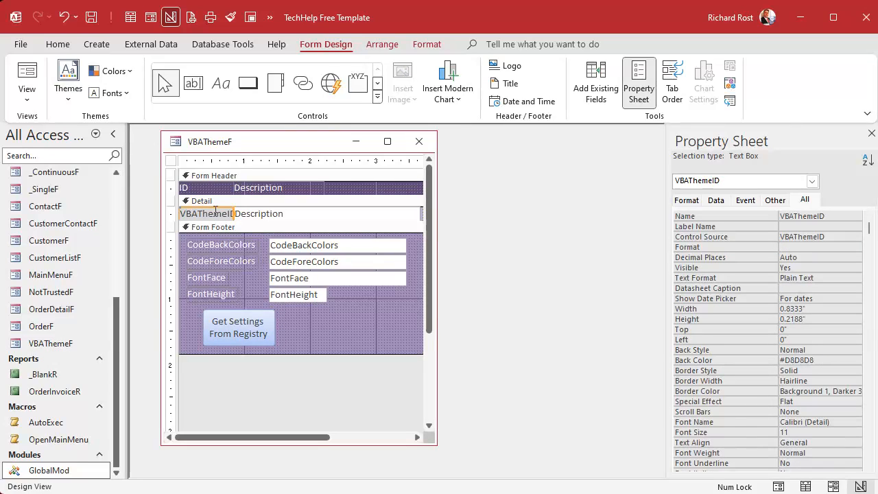
Make GetSettingsBtn_Click show a message and exit when VBAThemeID is null
{"action": "double_click", "coordinate": [238, 328]}
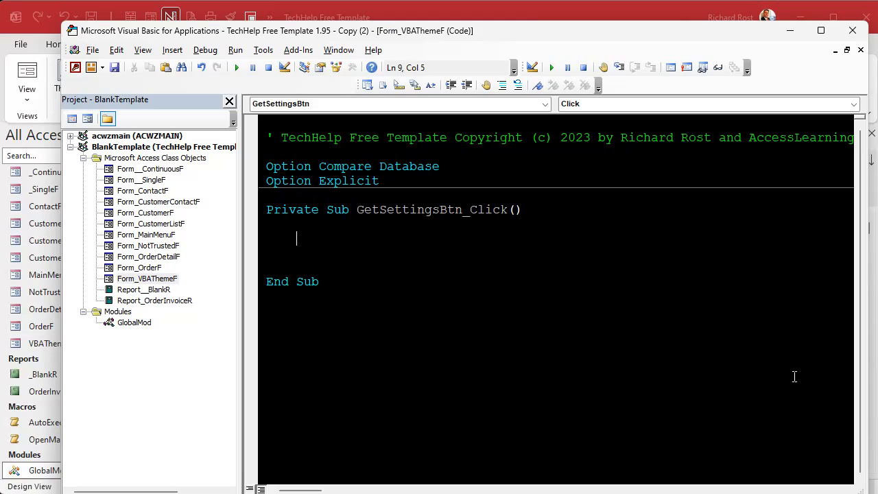
{"action": "type", "text": "if"}
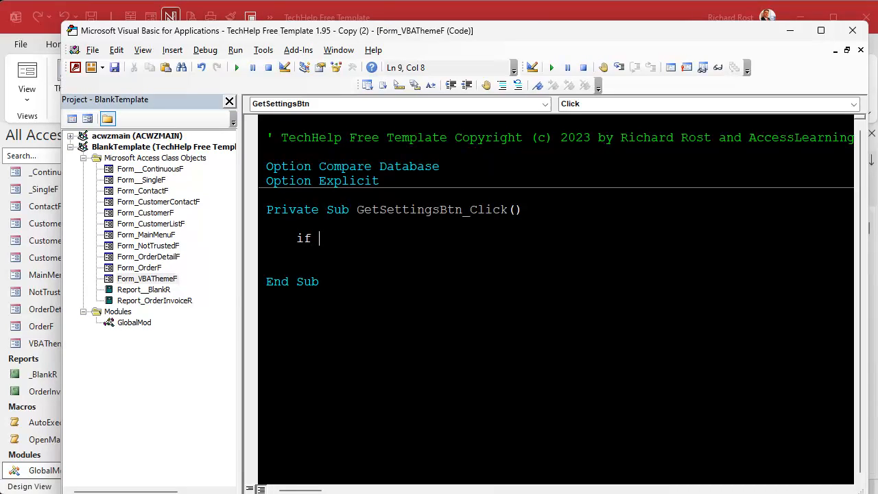
{"action": "type", "text": "isnull(v"}
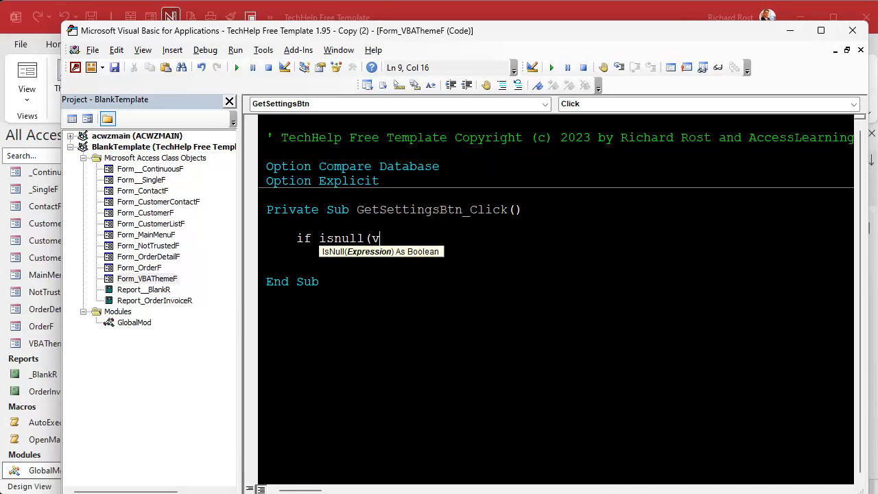
{"action": "type", "text": "bathemeid) then msgbox \"Invalid"}
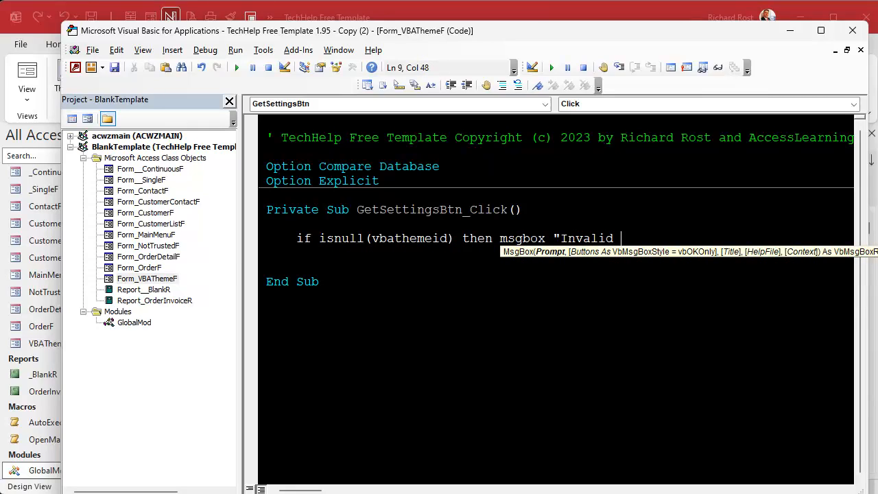
{"action": "type", "text": "ID\":exit sub"}
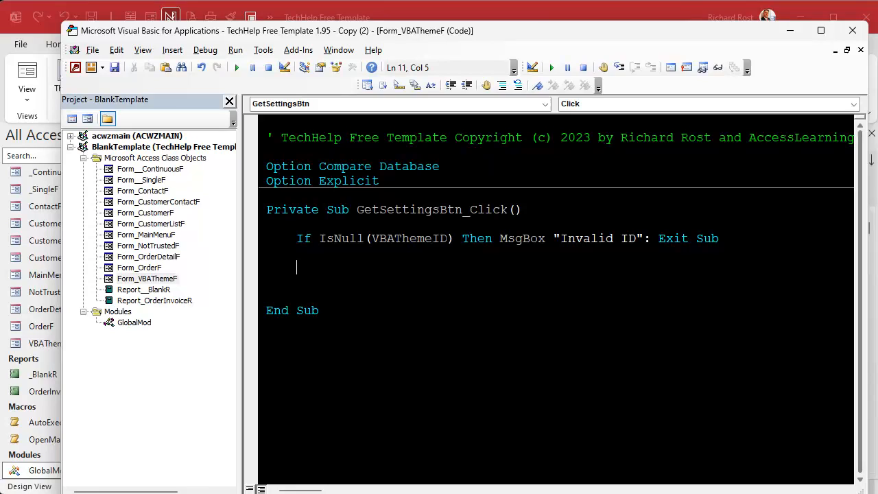
Add a 'This will overwrite the current settings' Yes/No/Cancel prompt that exits unless vbYes
{"action": "type", "text": "if m"}
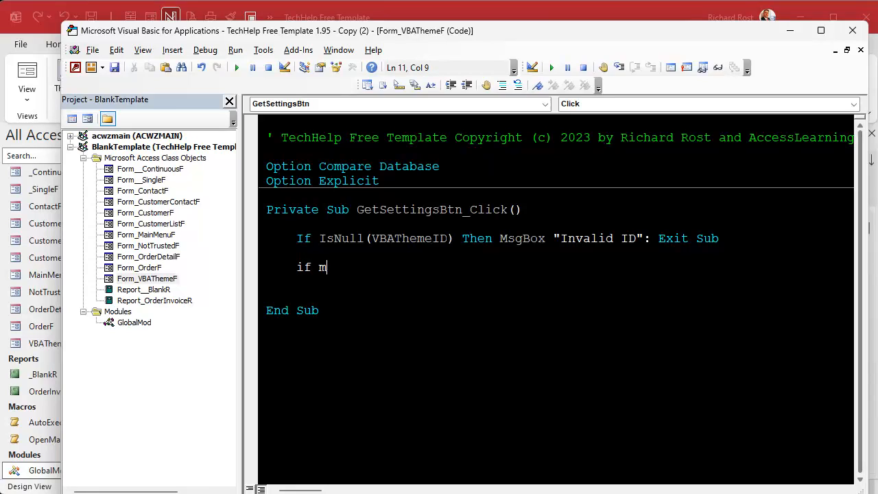
{"action": "type", "text": "sgbox(\""}
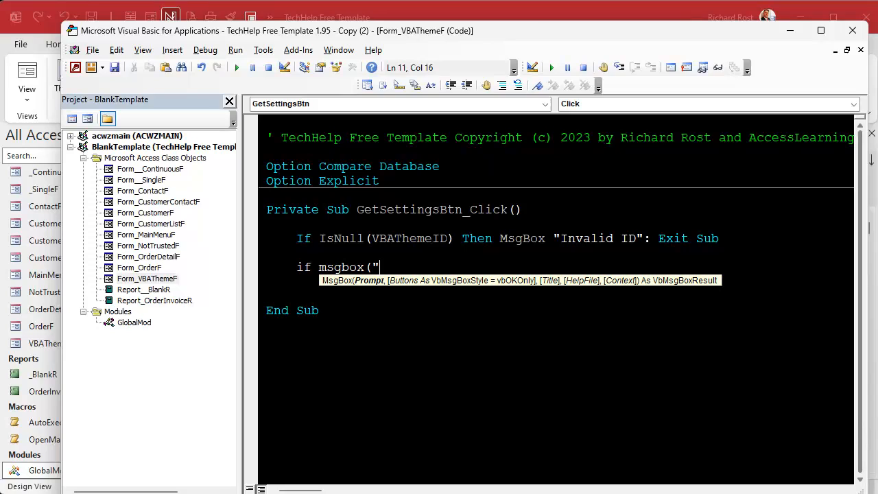
{"action": "type", "text": "This will overr"}
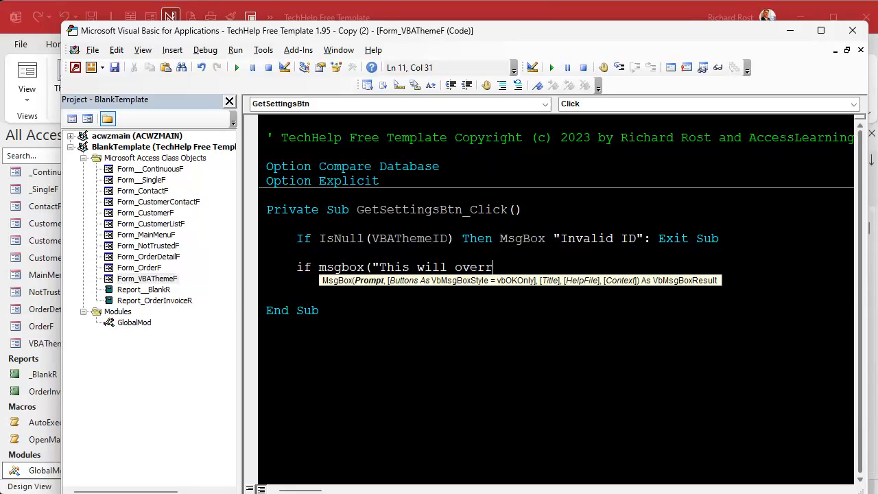
{"action": "type", "text": "write the current set"}
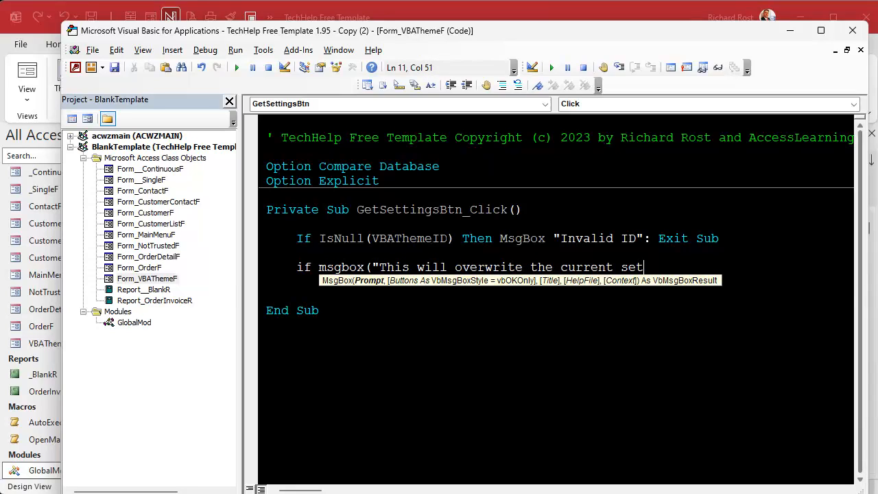
{"action": "type", "text": "tings. Are you suire?\", _"}
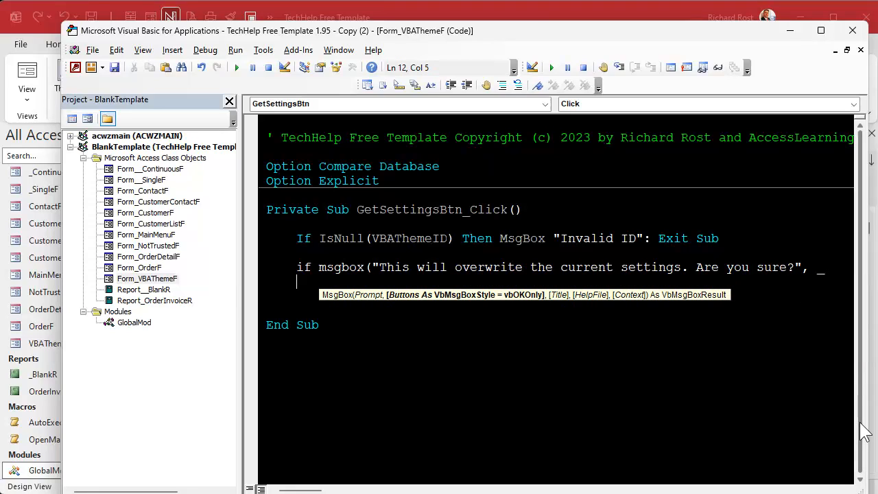
{"action": "type", "text": "vbyesnocancel"}
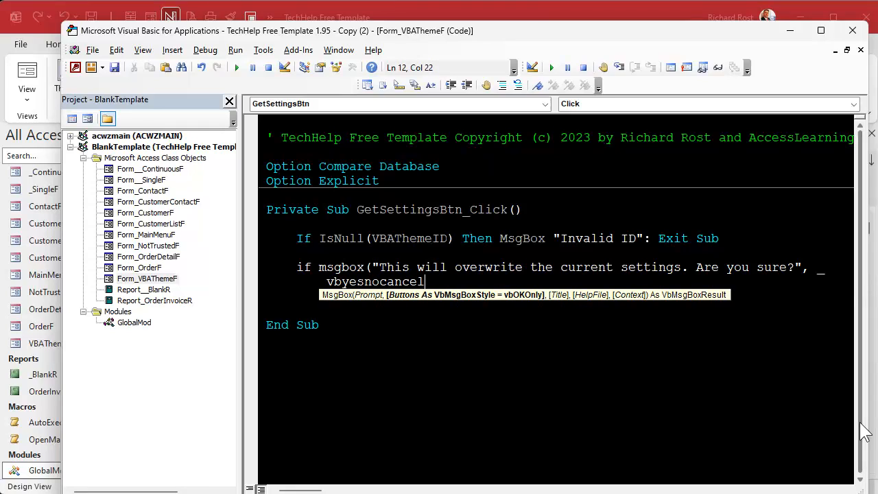
{"action": "type", "text": "+vbDefaultButton2"}
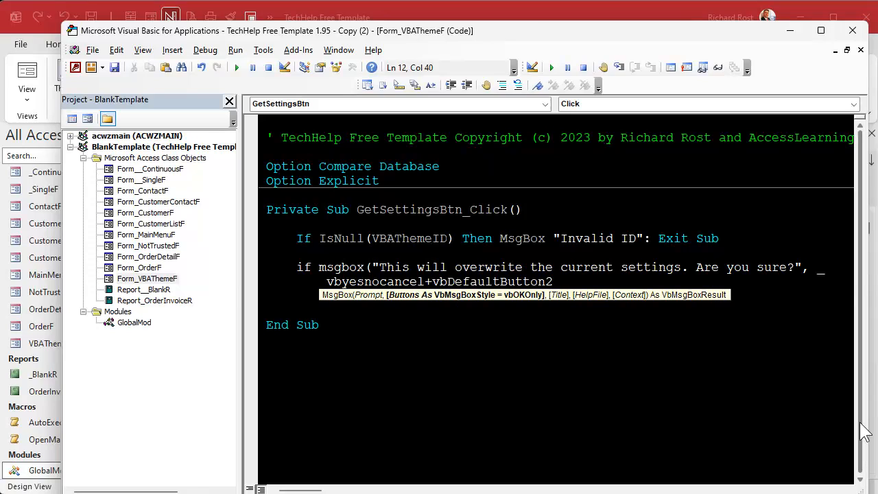
{"action": "type", "text": ", \"Get Sett"}
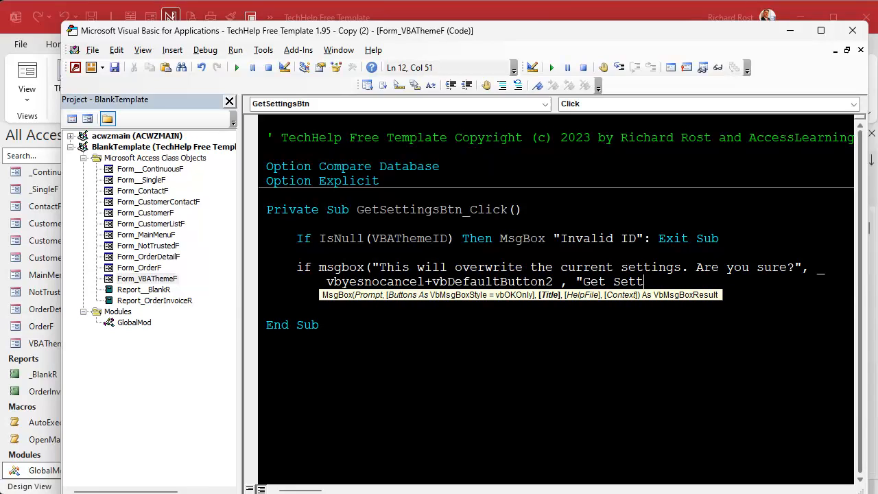
{"action": "type", "text": "ings\")<>"}
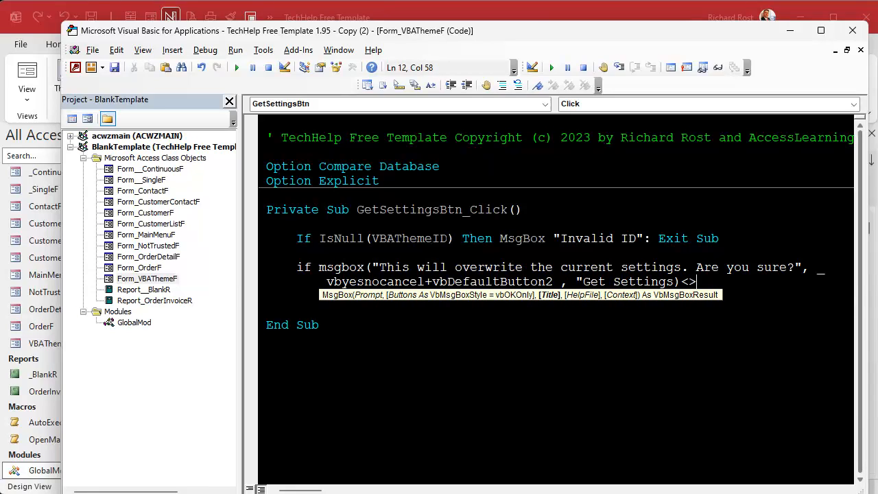
{"action": "type", "text": "vbyes then exit sub"}
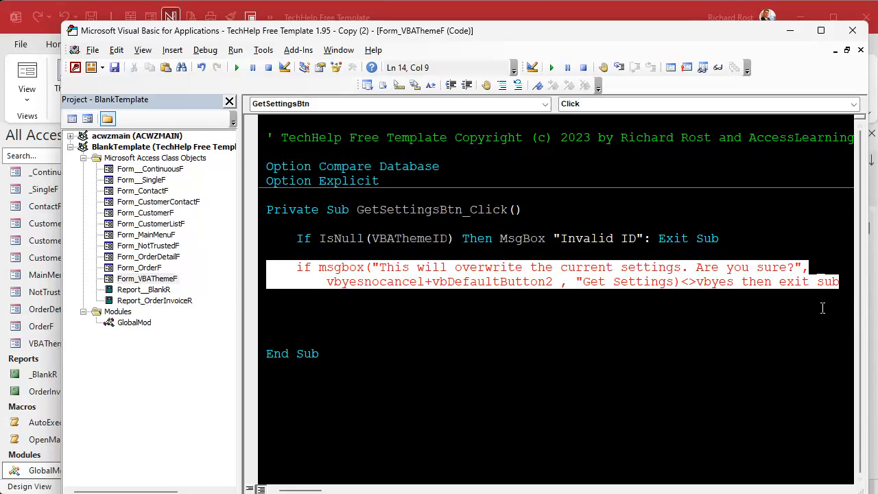
{"action": "mouse_move", "coordinate": [667, 284]}
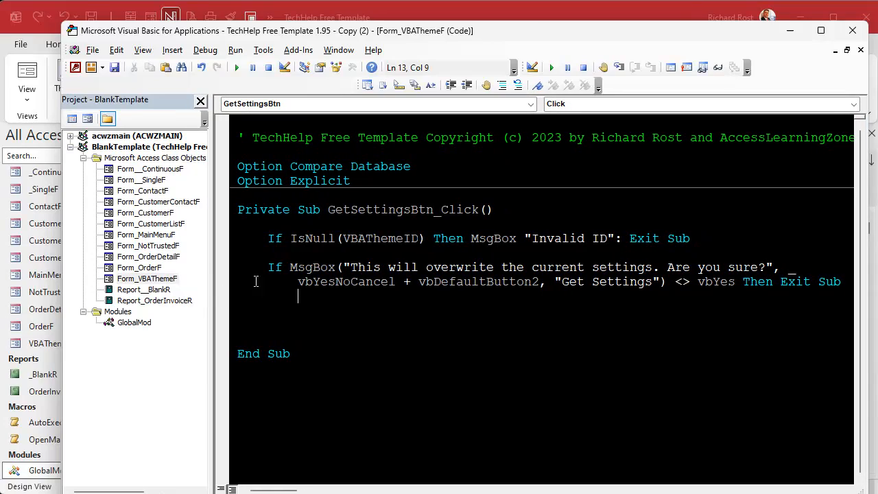
{"action": "double_click", "coordinate": [311, 266]}
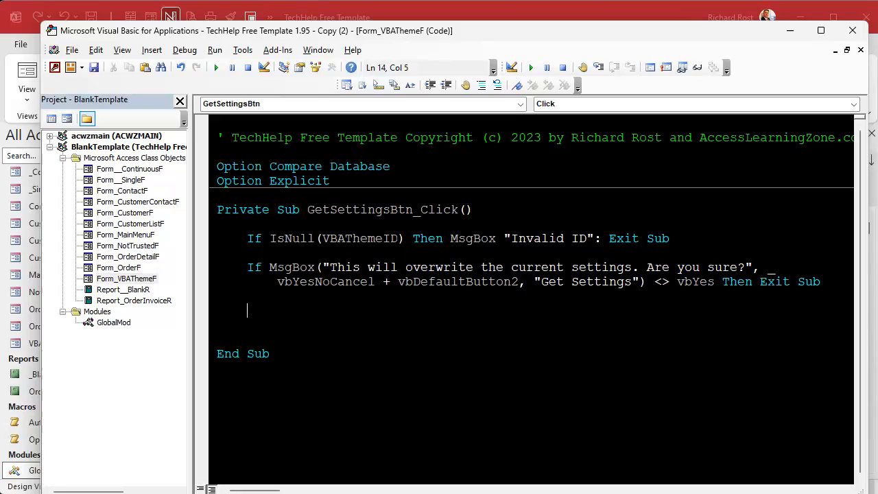
{"action": "mouse_move", "coordinate": [420, 374]}
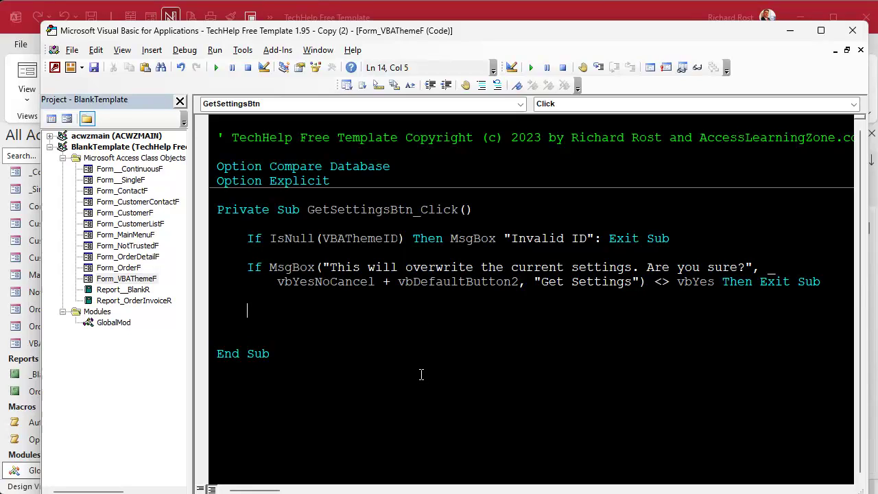
Assign CodeBackColors from ReadKey on HKEY_CURRENT_USER\Software\Microsoft\VBA\7.1\Common\CodeBackColors, then select the line
{"action": "type", "text": "codeba"}
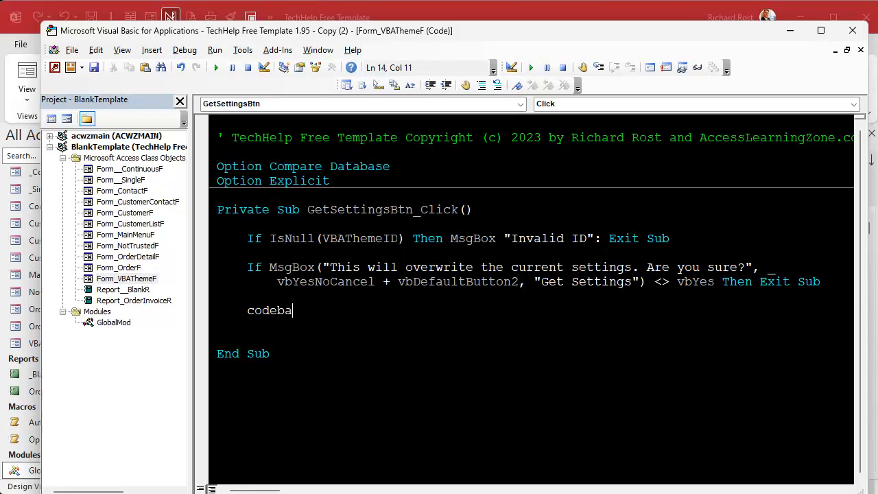
{"action": "type", "text": "ckcolor ="}
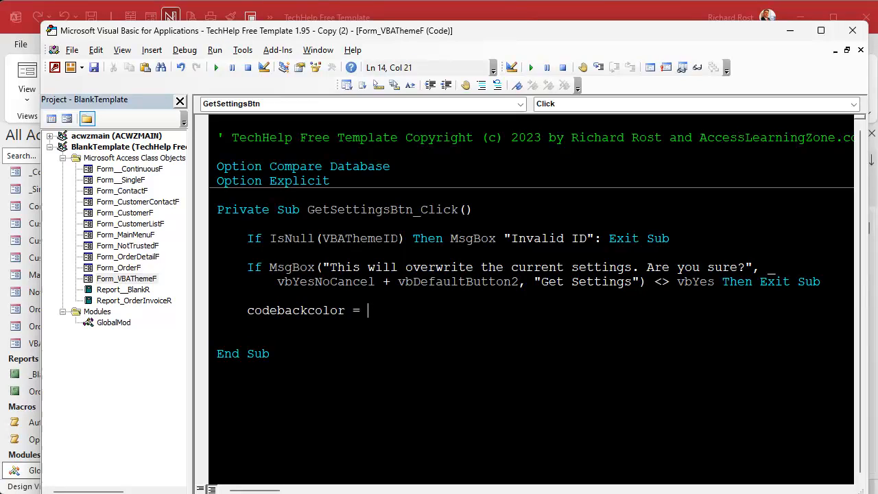
{"action": "type", "text": "readkley"}
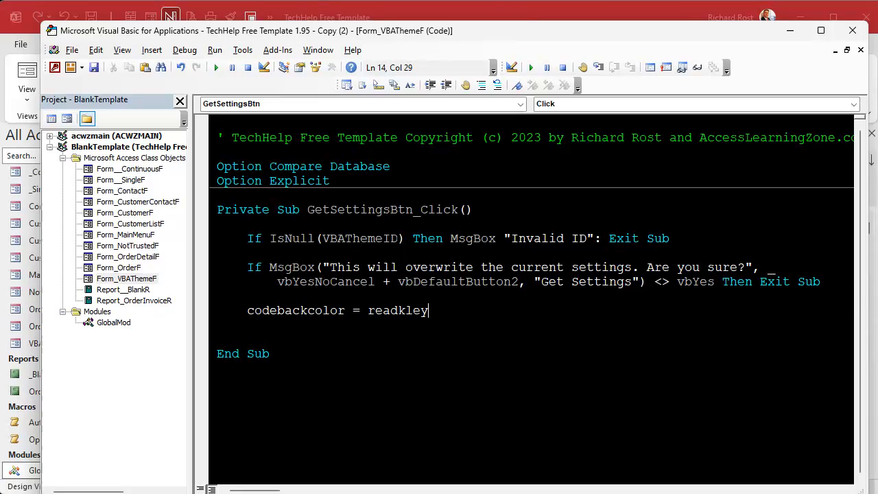
{"action": "key", "text": "Backspace"}
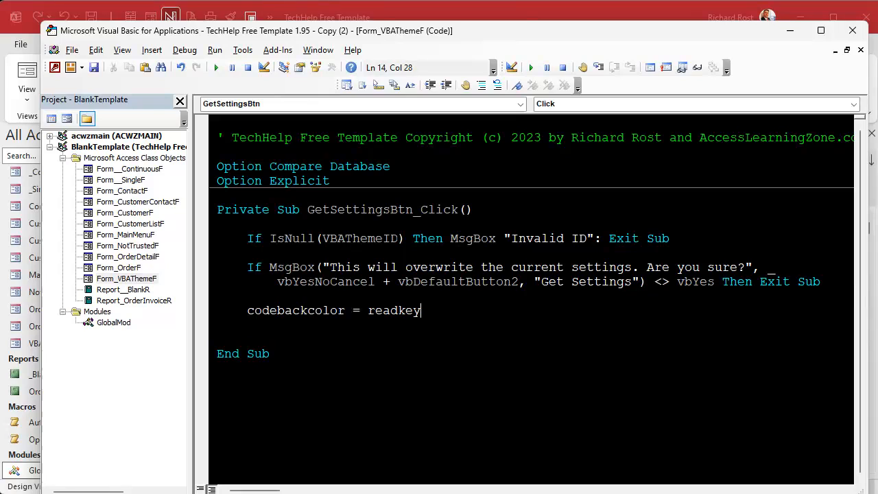
{"action": "type", "text": "("}
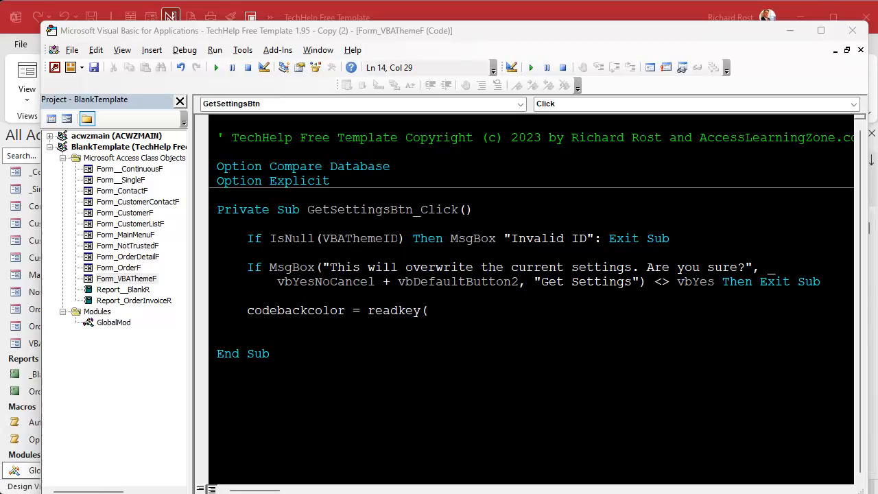
{"action": "type", "text": "HKEY_CURRENT_USER\\Software\\Microsoft\\VBA\\7.1\\Common\\CodeBackColors\""}
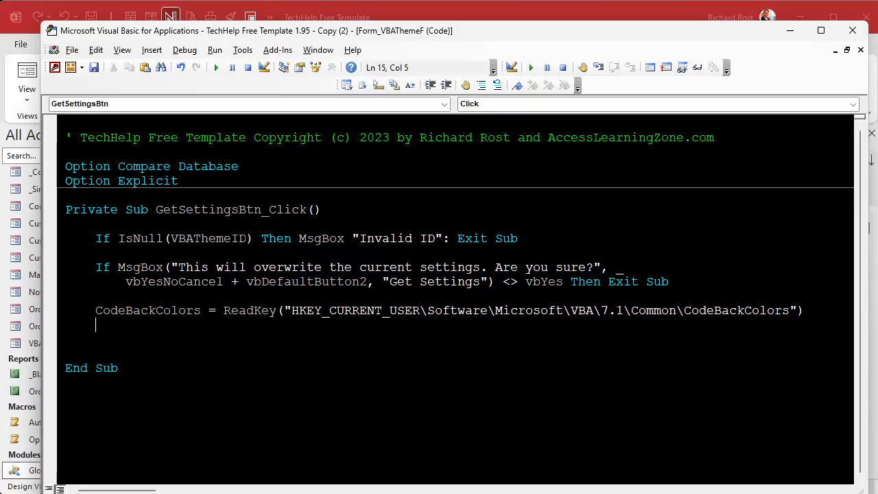
{"action": "mouse_move", "coordinate": [237, 319]}
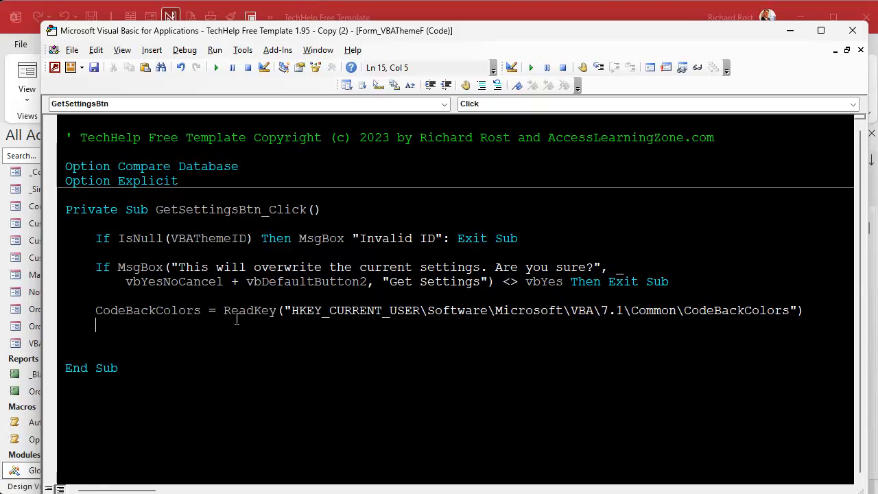
{"action": "double_click", "coordinate": [249, 311]}
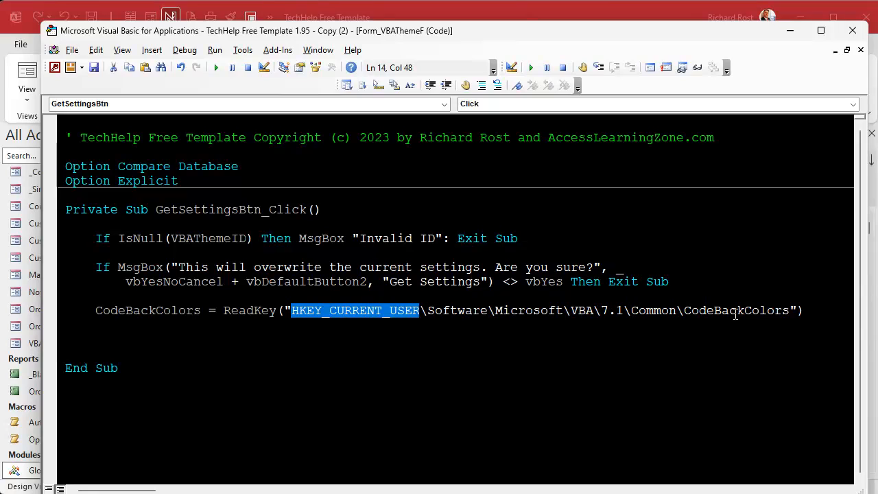
{"action": "double_click", "coordinate": [736, 311]}
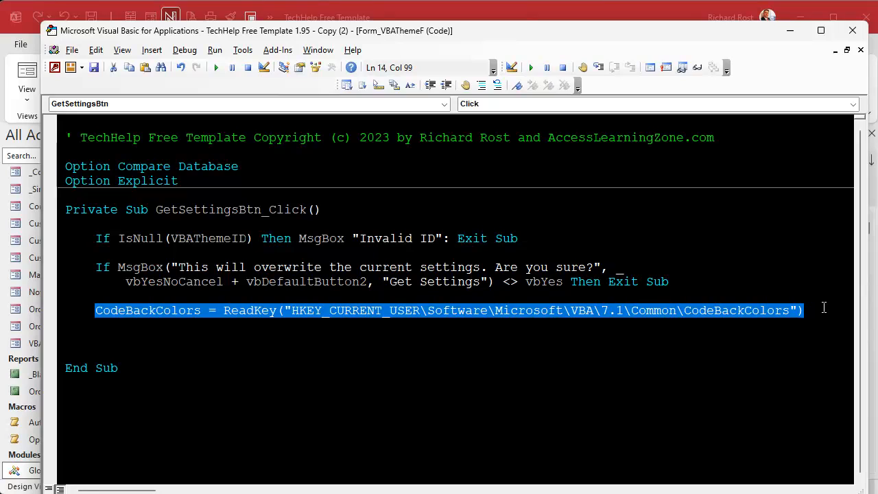
Duplicate the CodeBackColors ReadKey line and rename the third copy's variable to FontFace
{"action": "key", "text": "Ctrl+v"}
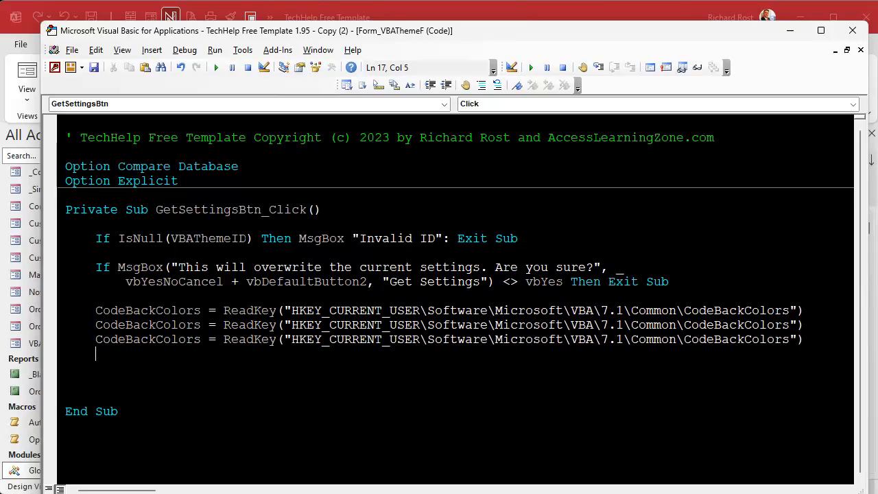
{"action": "type", "text": "CodeBackColors = ReadKey(\"HKEY_CURRENT_USER\\Software\\Microsoft\\VBA\\7.1\\Common\\CodeBackColors\")"}
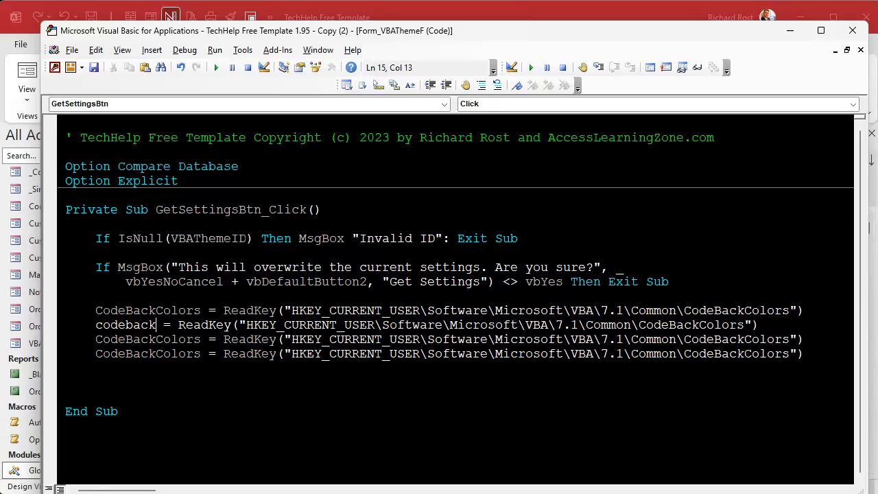
{"action": "type", "text": "Colors"}
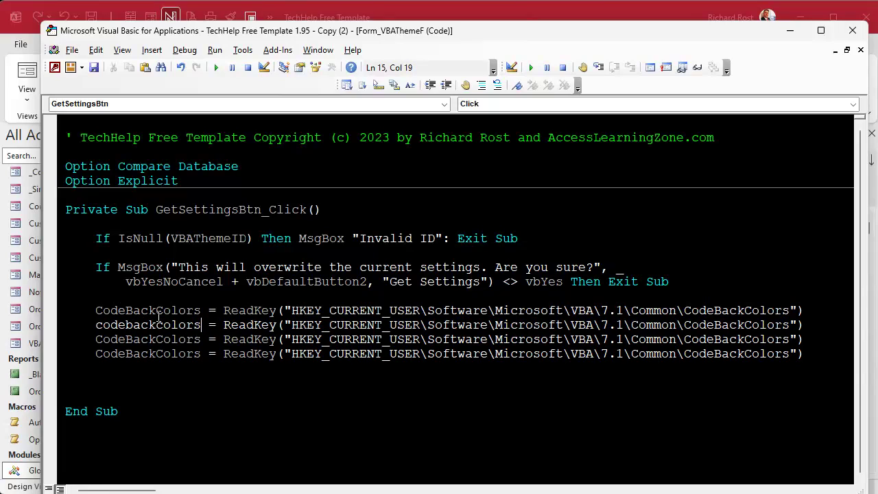
{"action": "double_click", "coordinate": [147, 339]}
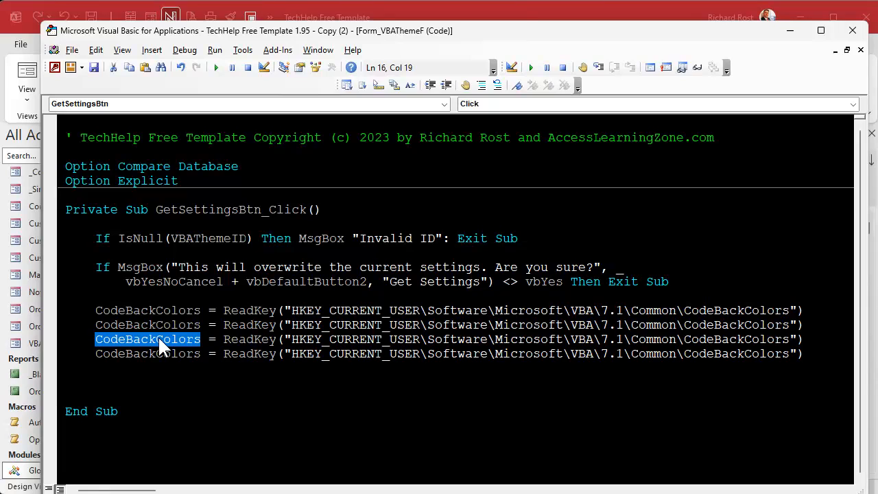
{"action": "type", "text": "FontFace"}
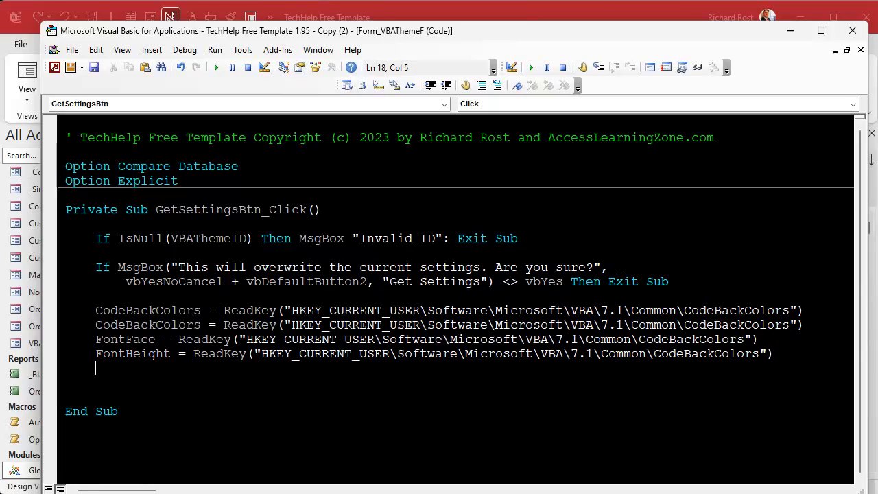
Change the other copies to CodeForeColors and FontHeight, wrapping FontHeight in CLng
{"action": "double_click", "coordinate": [147, 325]}
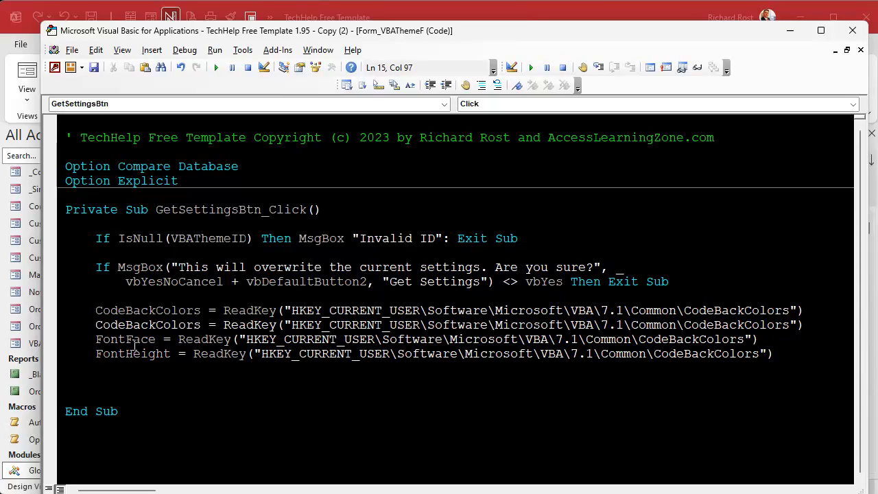
{"action": "double_click", "coordinate": [125, 339]}
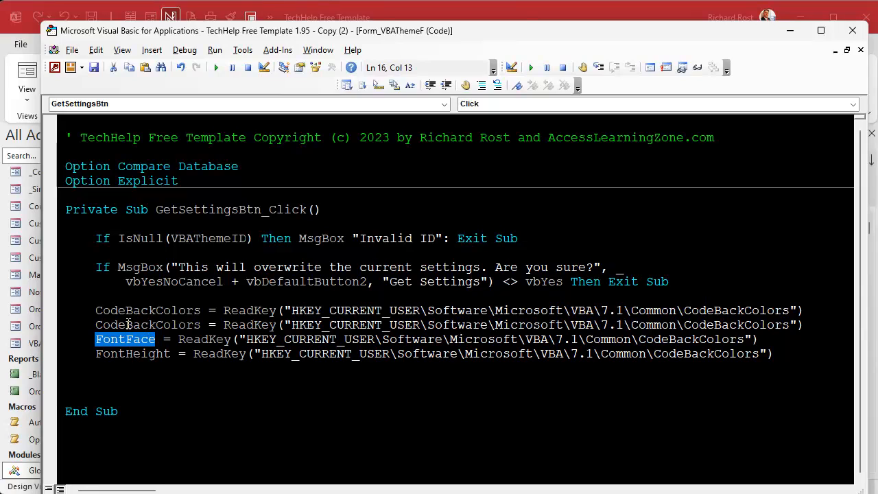
{"action": "double_click", "coordinate": [139, 324]}
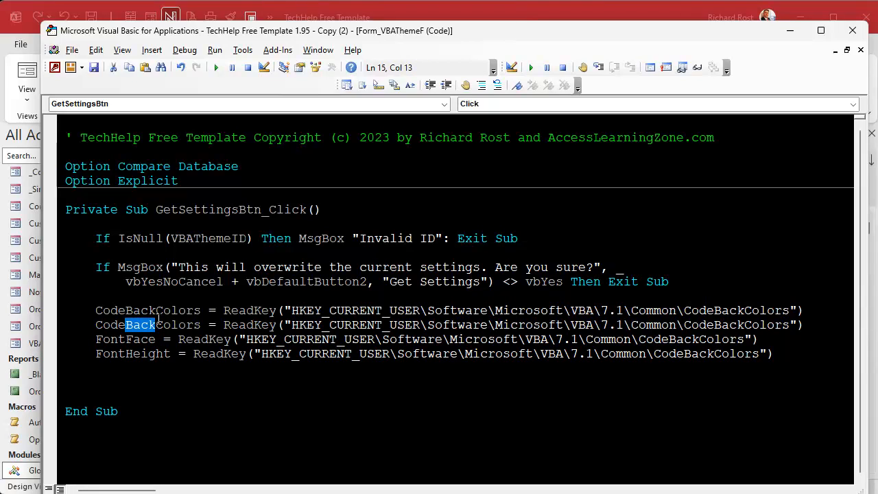
{"action": "type", "text": "Fore"}
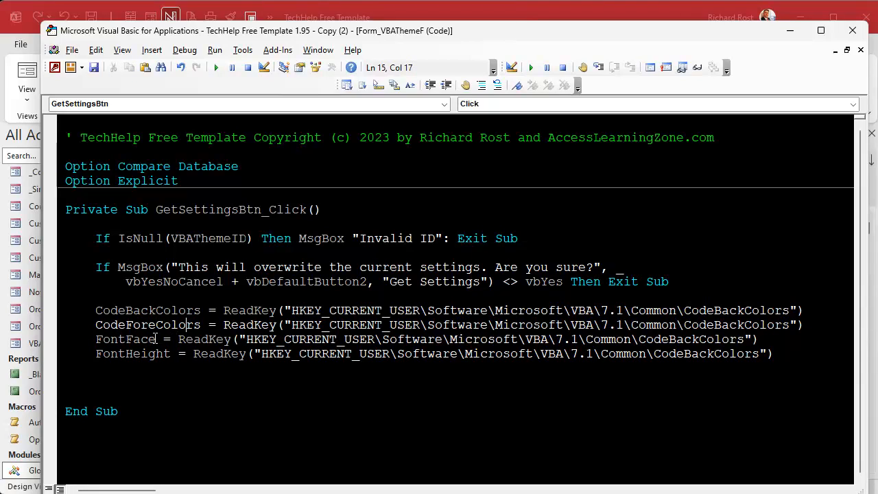
{"action": "double_click", "coordinate": [735, 325]}
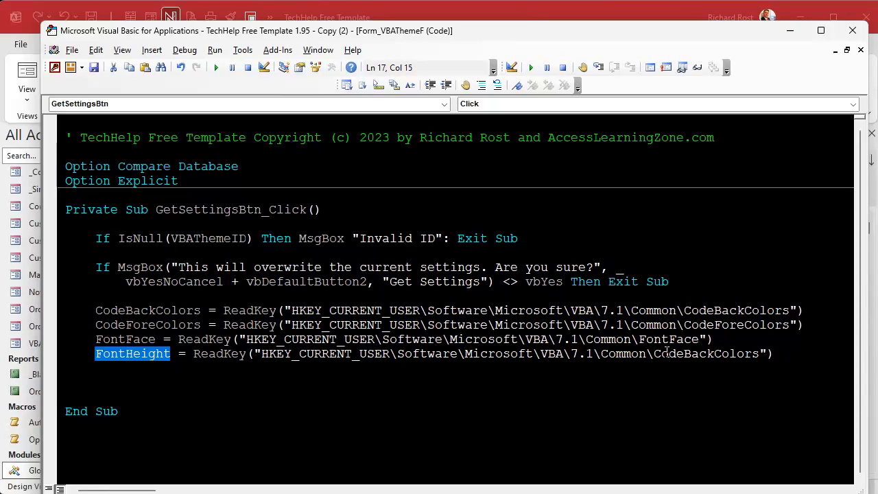
{"action": "type", "text": "FontHeight"}
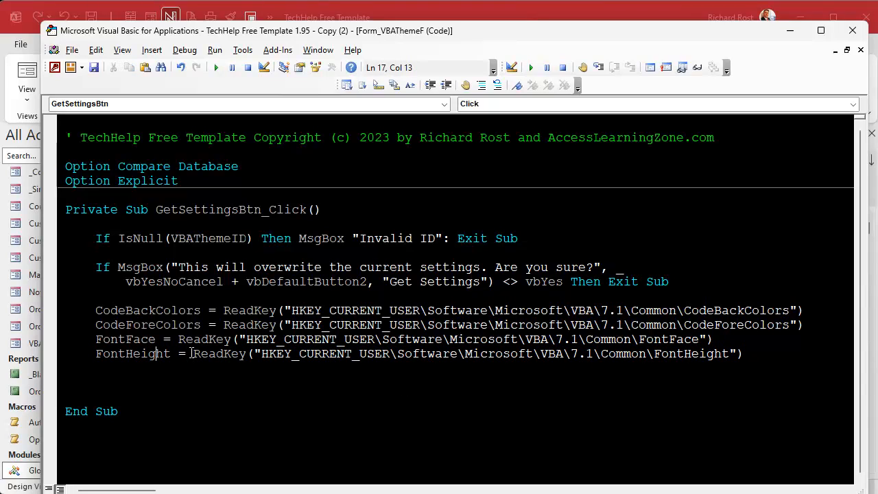
{"action": "type", "text": "clng"}
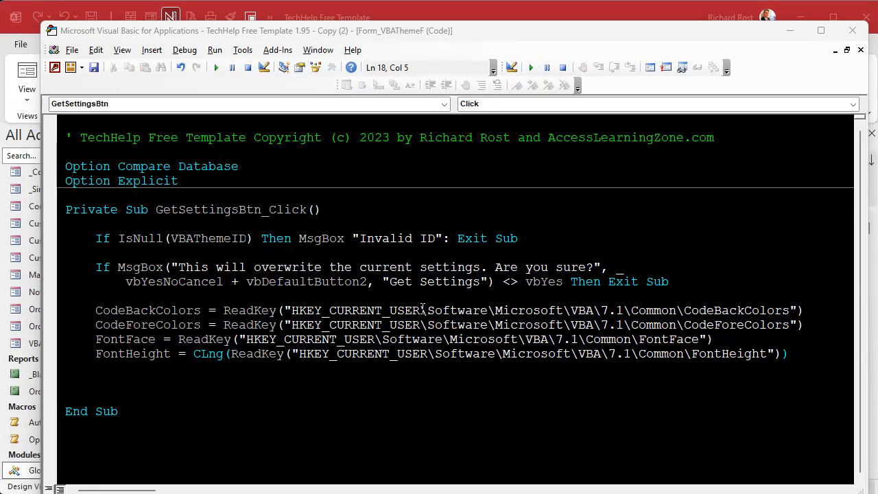
Add Me.Refresh and Beep after the FontHeight statement
{"action": "left_click", "coordinate": [238, 370]}
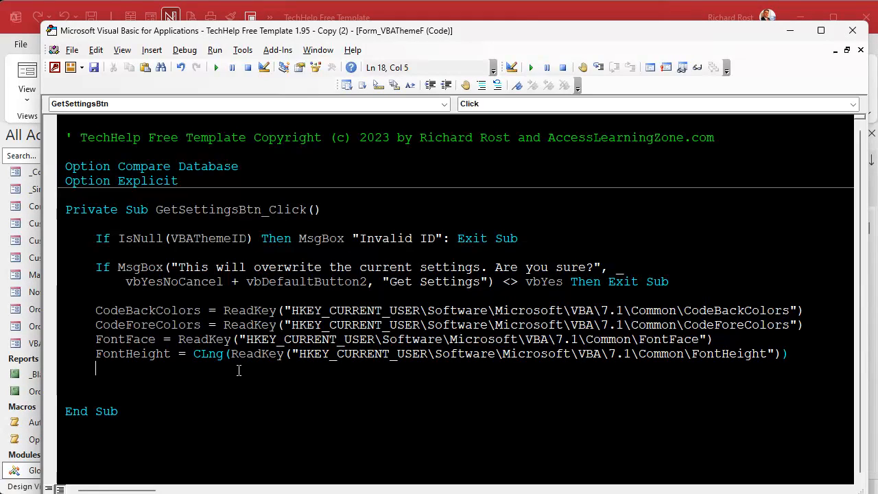
{"action": "type", "text": "me.refresh"}
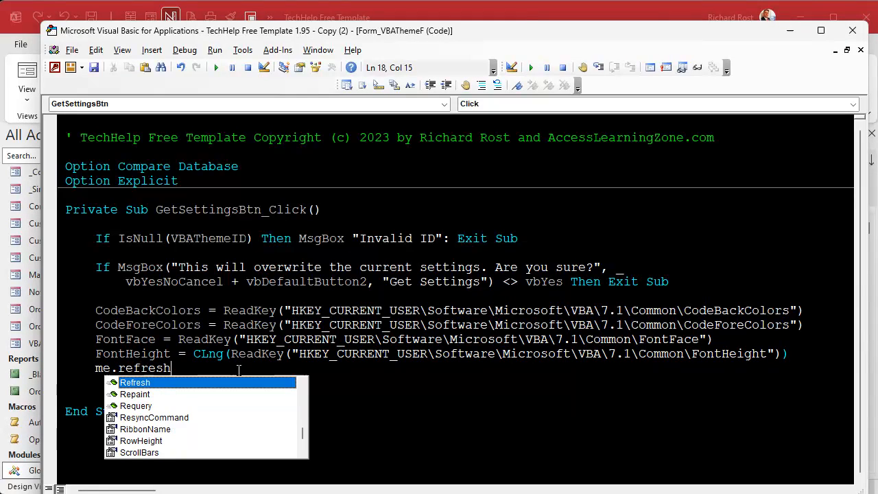
{"action": "key", "text": "Enter"}
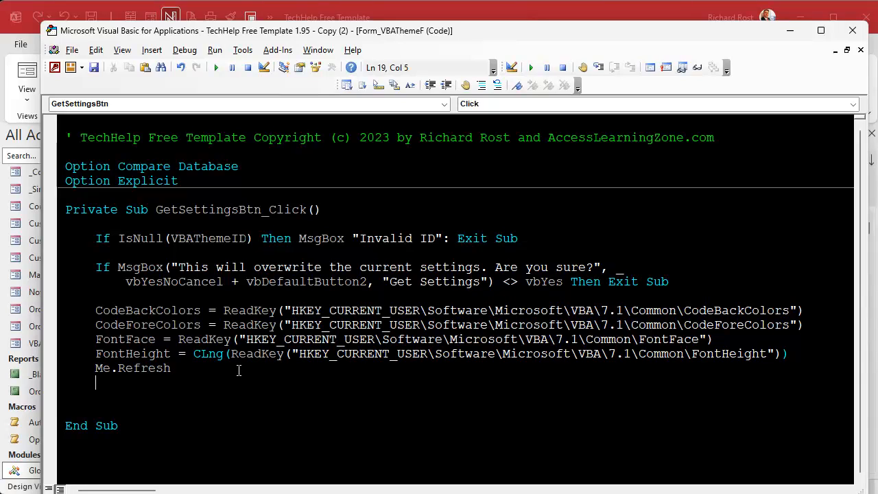
{"action": "type", "text": "beep"}
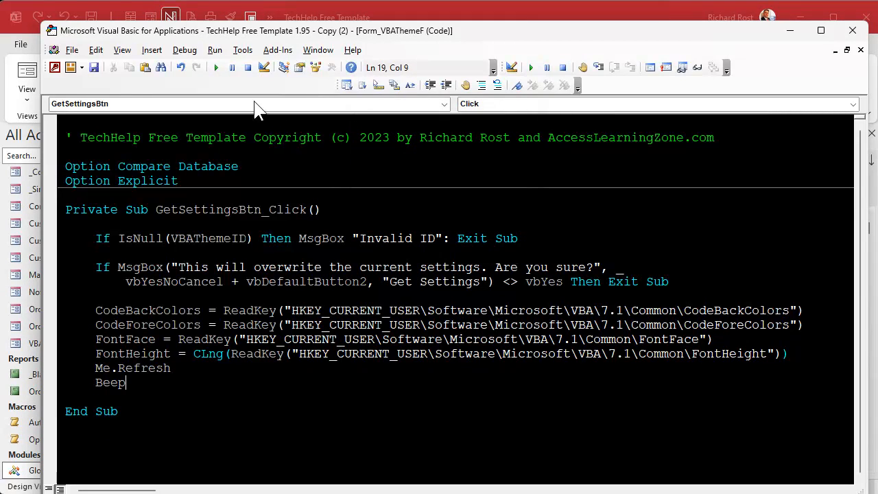
{"action": "mouse_move", "coordinate": [197, 81]}
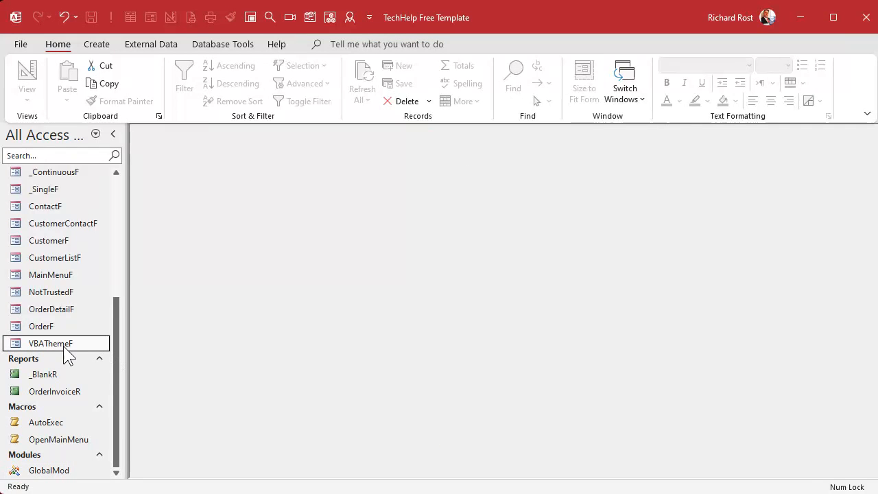
Open VBAThemeF, run Get Settings From Registry and confirm Yes to load the editor colours and Courier New 14
{"action": "double_click", "coordinate": [50, 343]}
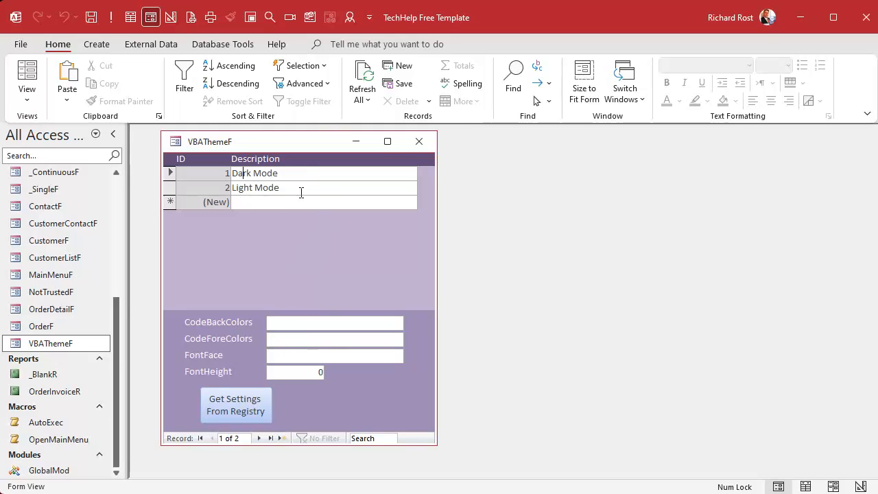
{"action": "mouse_move", "coordinate": [333, 255]}
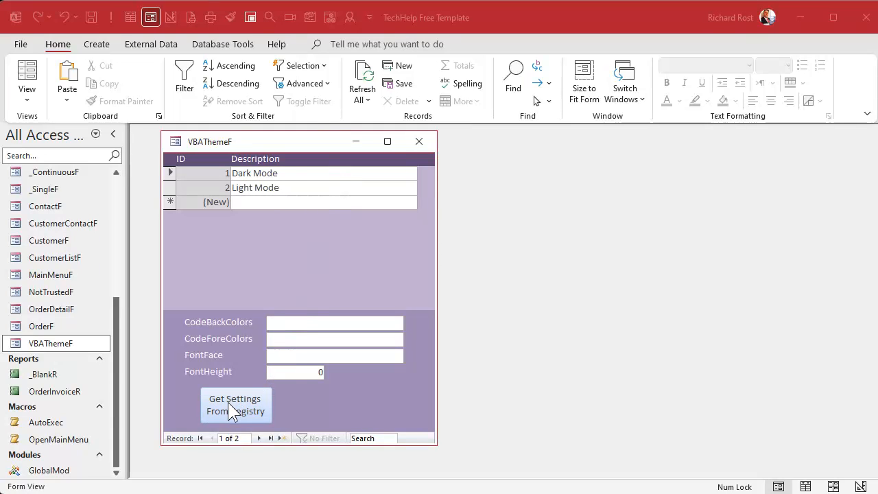
{"action": "left_click", "coordinate": [235, 405]}
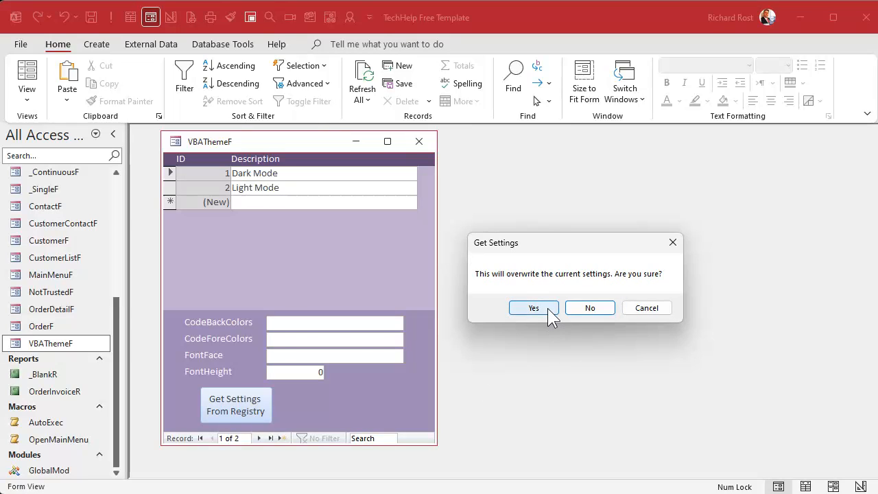
{"action": "left_click", "coordinate": [533, 307]}
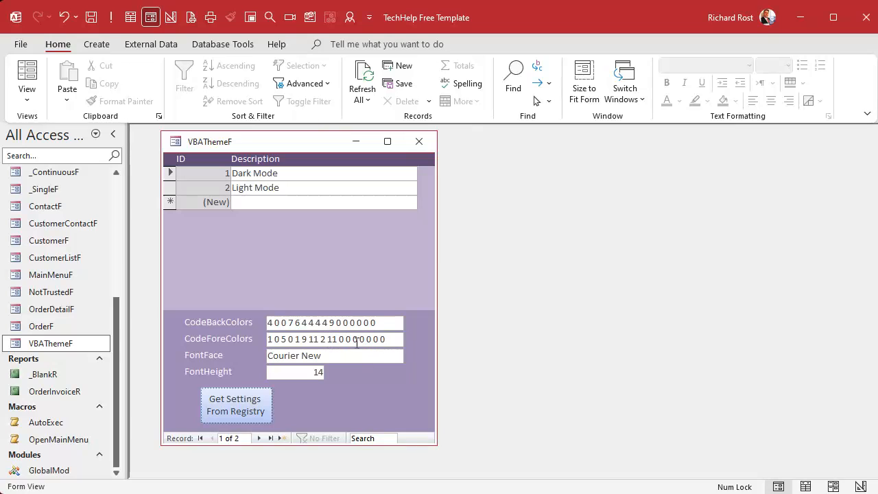
{"action": "mouse_move", "coordinate": [386, 319]}
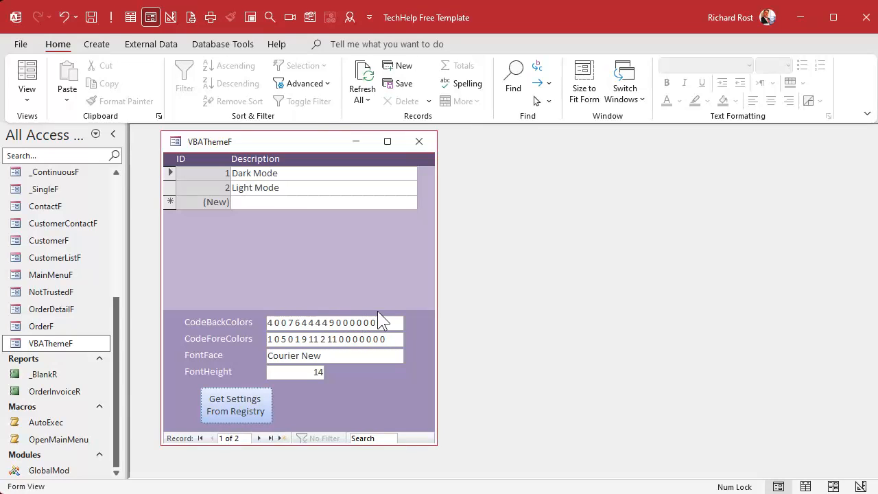
{"action": "left_click", "coordinate": [320, 322]}
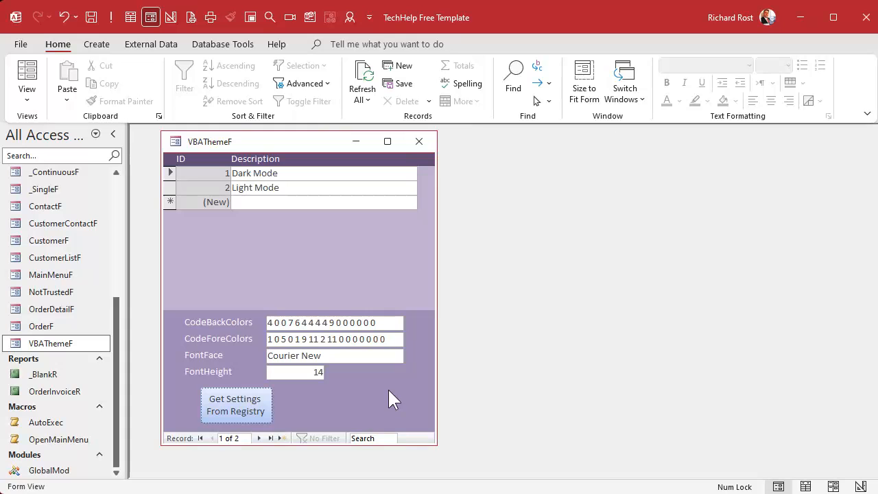
{"action": "left_click", "coordinate": [170, 17]}
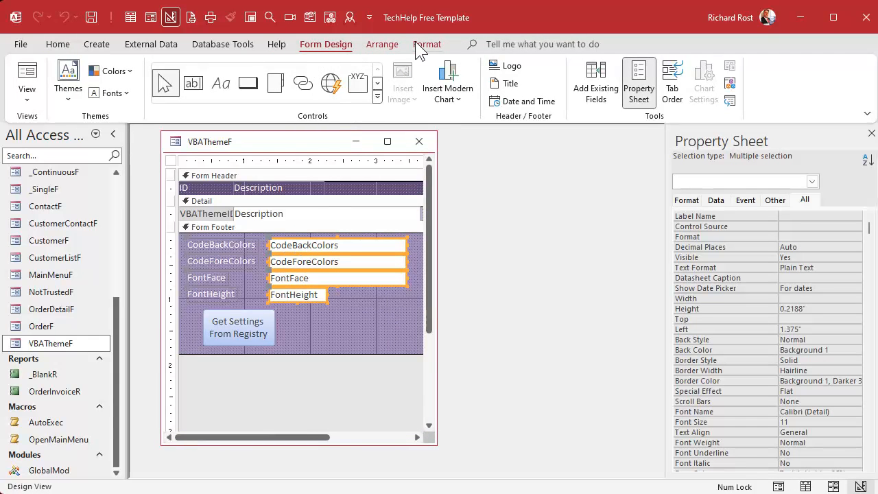
Give the four setting boxes a darker back color and left text alignment, and set Locked to Yes
{"action": "left_click", "coordinate": [210, 92]}
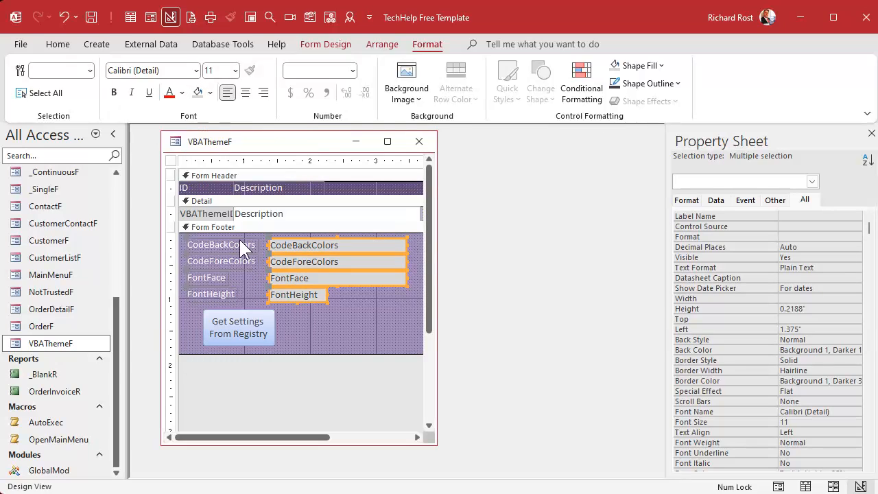
{"action": "left_click", "coordinate": [715, 200]}
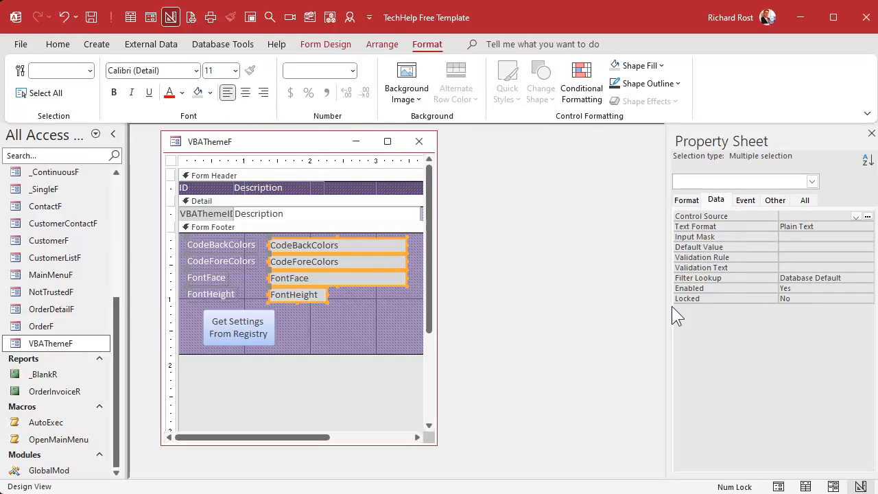
{"action": "left_click", "coordinate": [823, 298]}
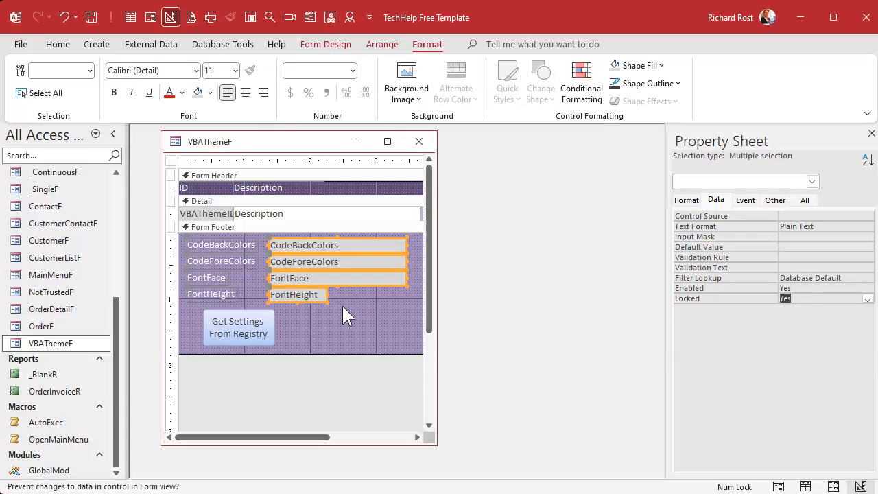
Save and reopen VBAThemeF to check the greyed boxes, then return to GetSettingsBtn's code
{"action": "left_click", "coordinate": [233, 227]}
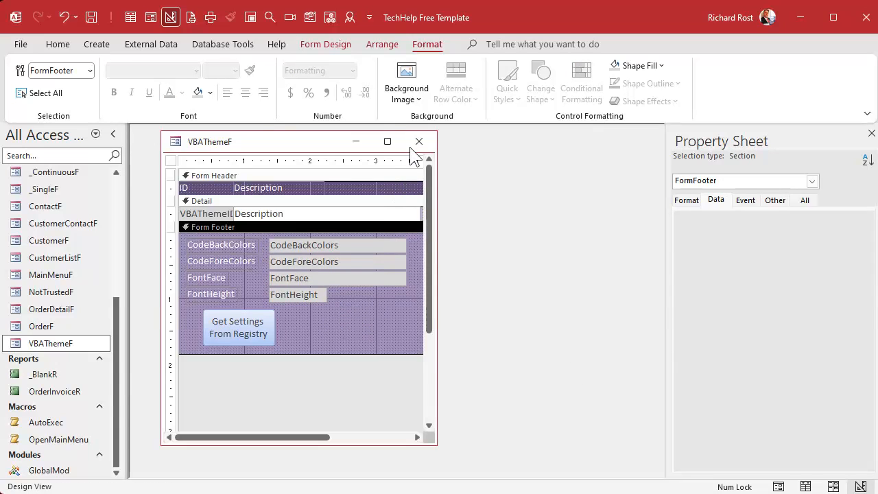
{"action": "left_click", "coordinate": [418, 141]}
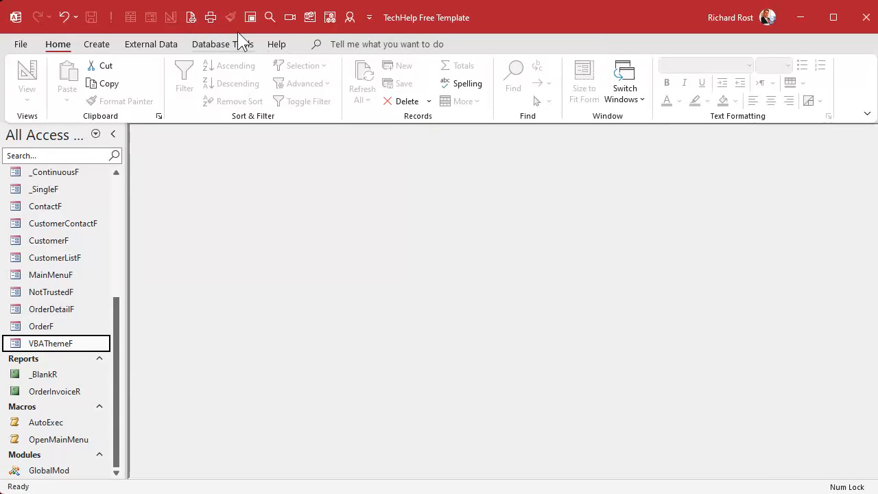
{"action": "mouse_move", "coordinate": [53, 353]}
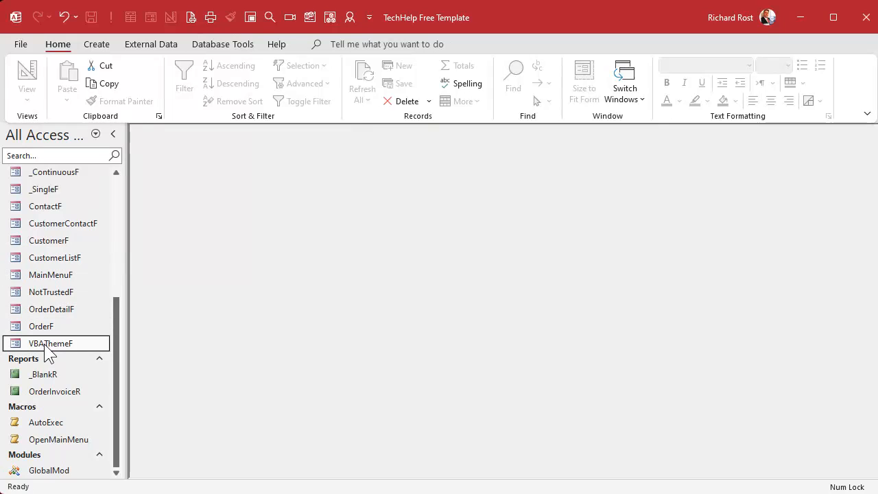
{"action": "double_click", "coordinate": [50, 343]}
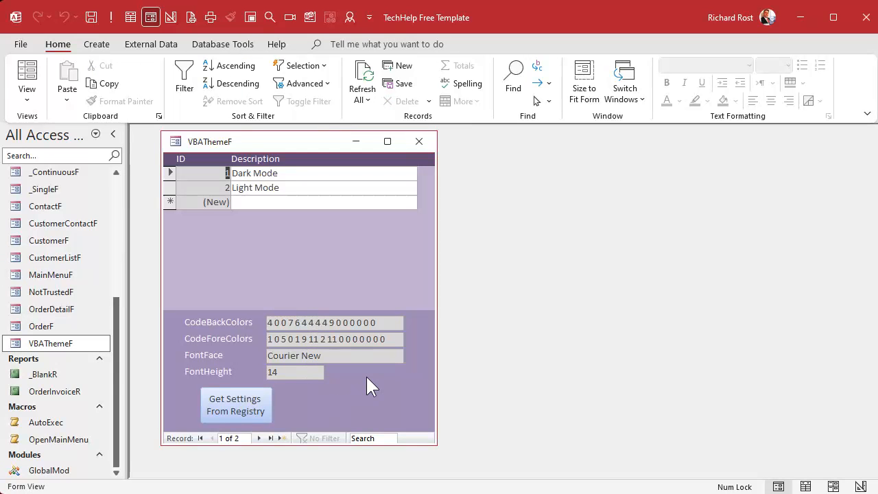
{"action": "mouse_move", "coordinate": [379, 402]}
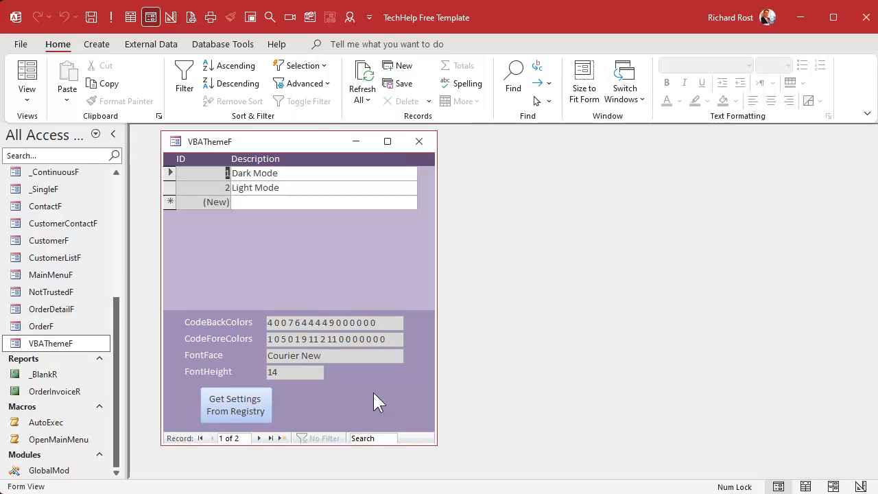
{"action": "left_click", "coordinate": [294, 371]}
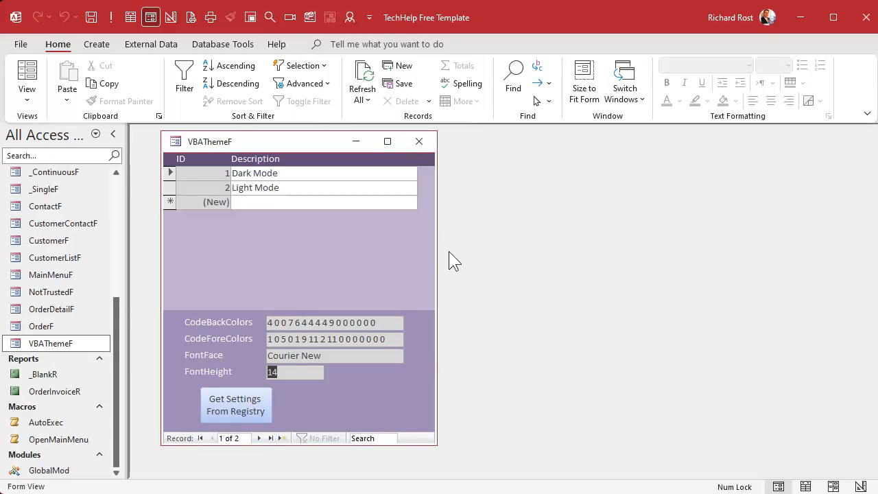
{"action": "mouse_move", "coordinate": [539, 266]}
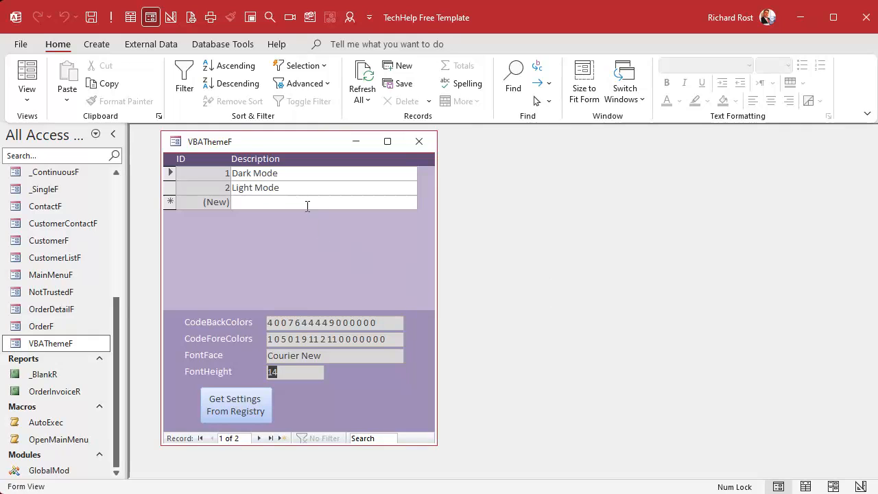
{"action": "left_click", "coordinate": [291, 187]}
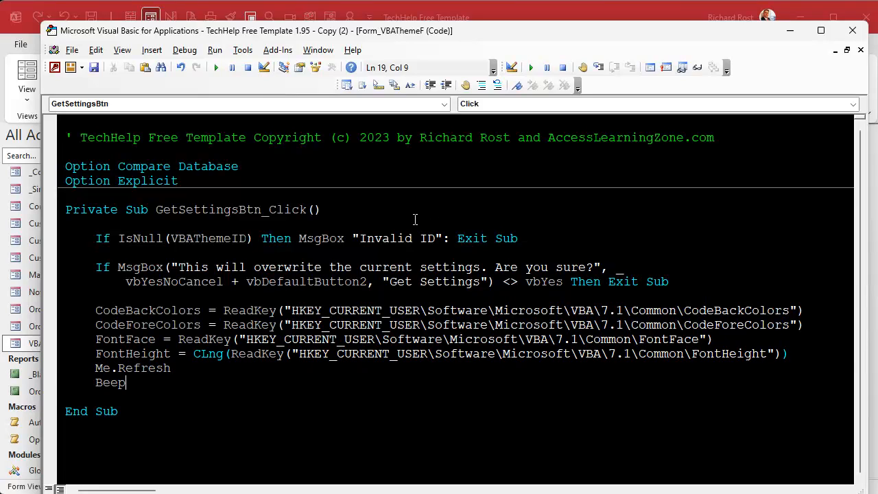
In Editor Format, review the Selection, Execution Point, Breakpoint, Comment and Keyword text colours
{"action": "left_click", "coordinate": [243, 50]}
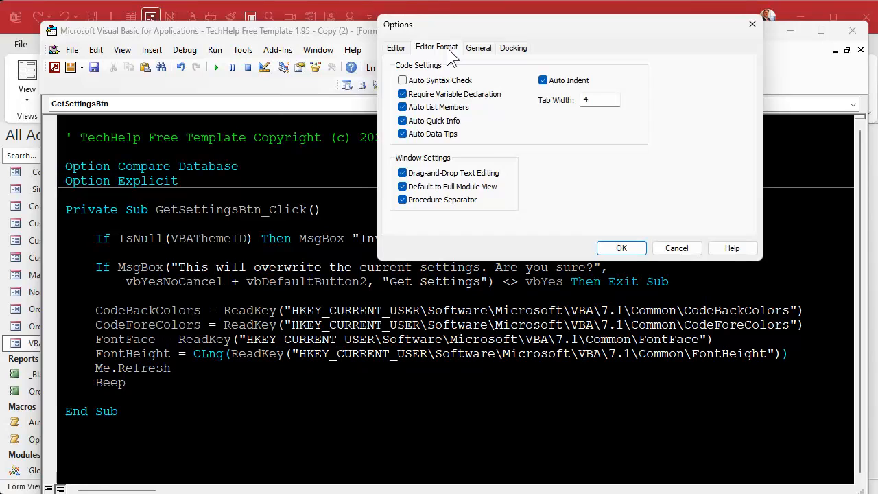
{"action": "left_click", "coordinate": [436, 48]}
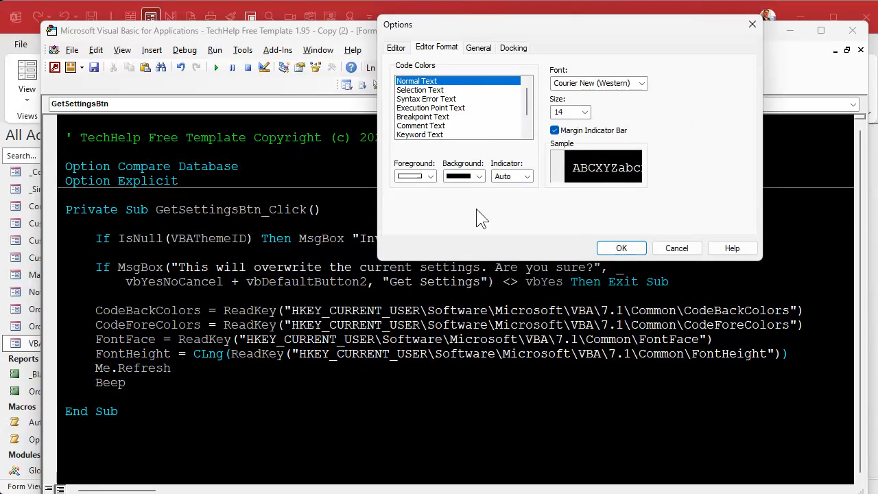
{"action": "left_click", "coordinate": [431, 175]}
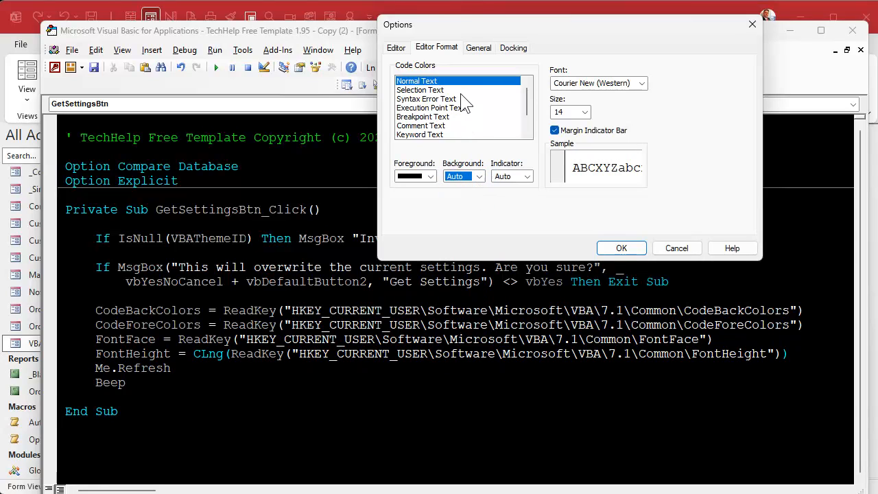
{"action": "left_click", "coordinate": [419, 89]}
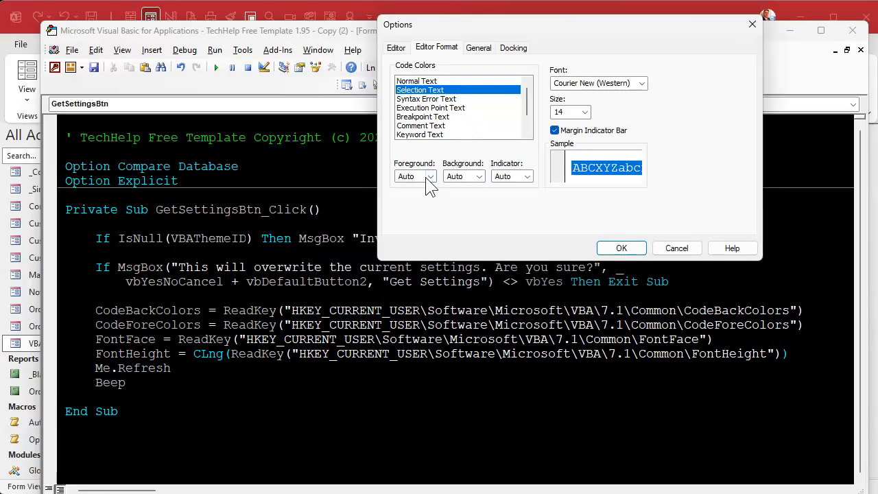
{"action": "left_click", "coordinate": [431, 176]}
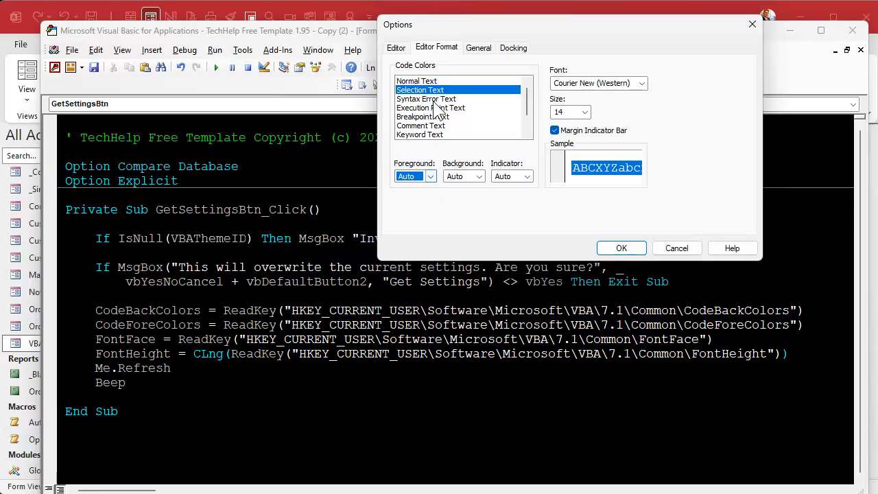
{"action": "left_click", "coordinate": [430, 107]}
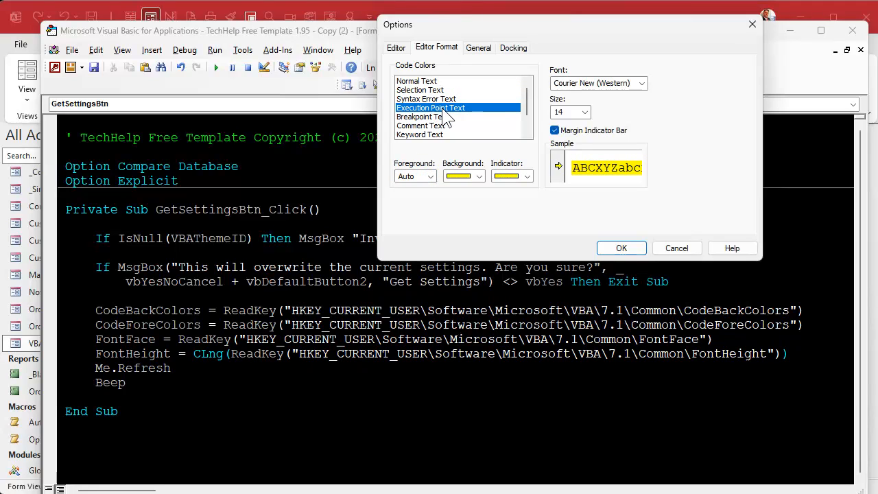
{"action": "left_click", "coordinate": [422, 117]}
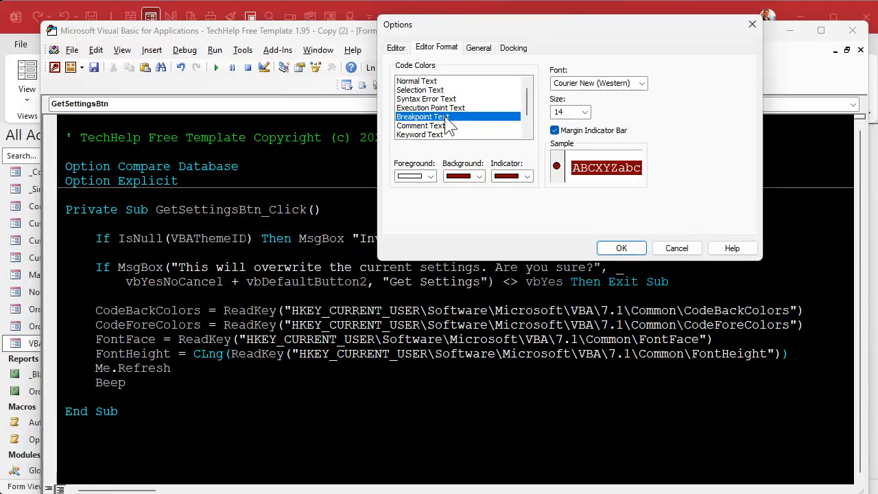
{"action": "left_click", "coordinate": [421, 126]}
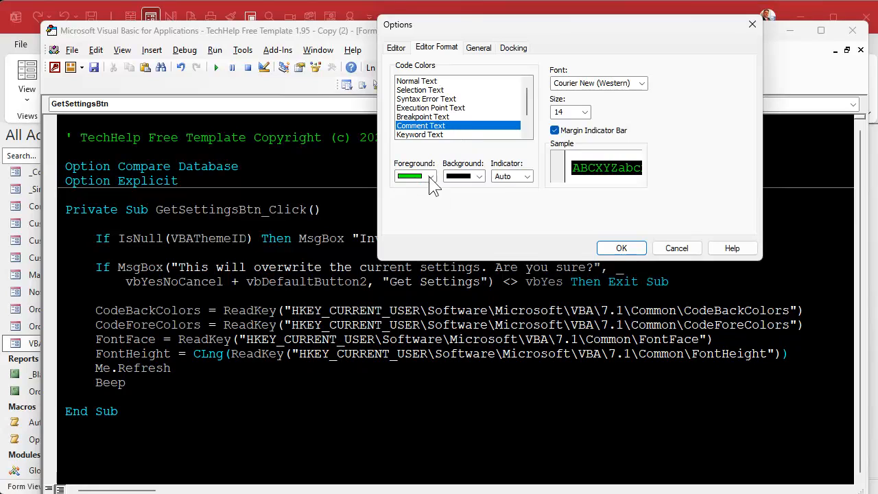
{"action": "left_click", "coordinate": [480, 176]}
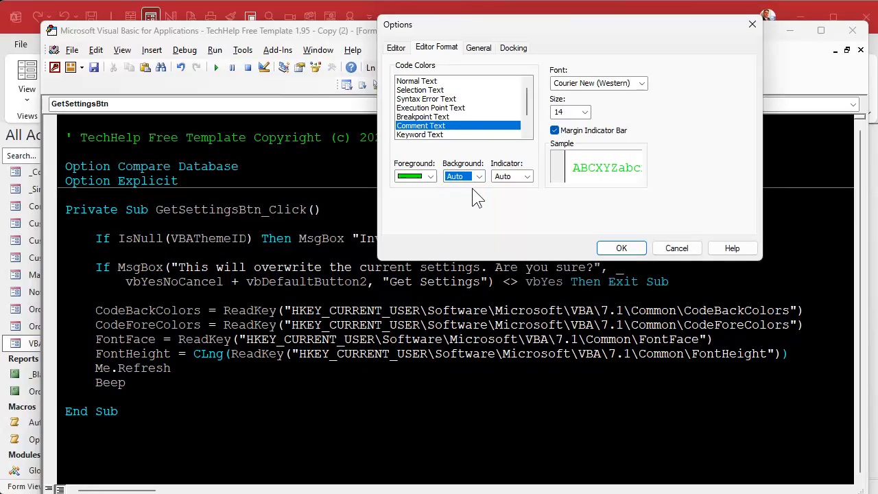
{"action": "left_click", "coordinate": [433, 176]}
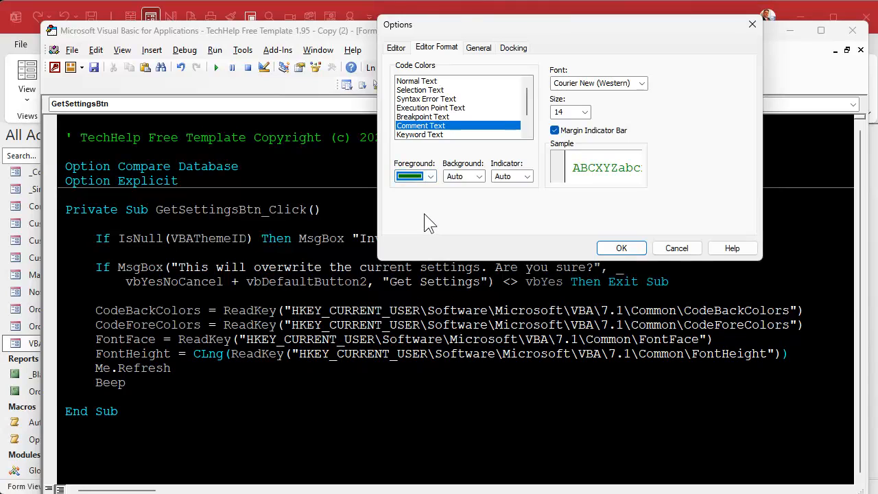
{"action": "left_click", "coordinate": [419, 108]}
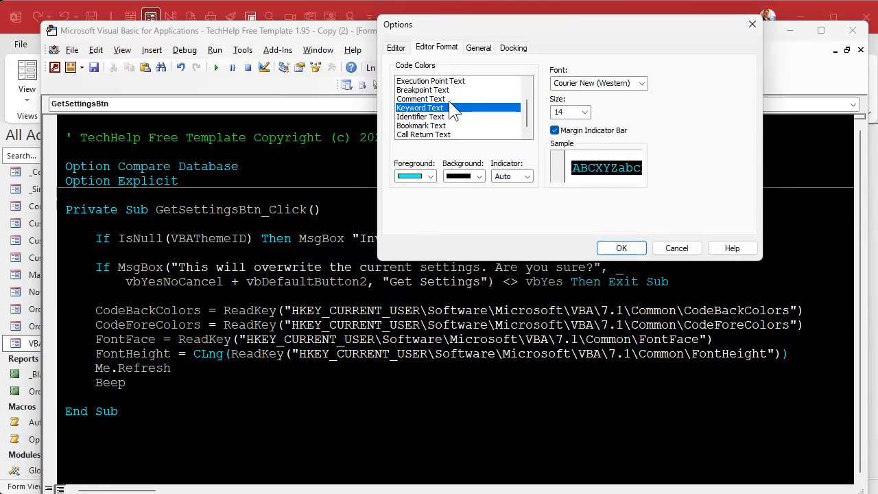
{"action": "left_click", "coordinate": [408, 177]}
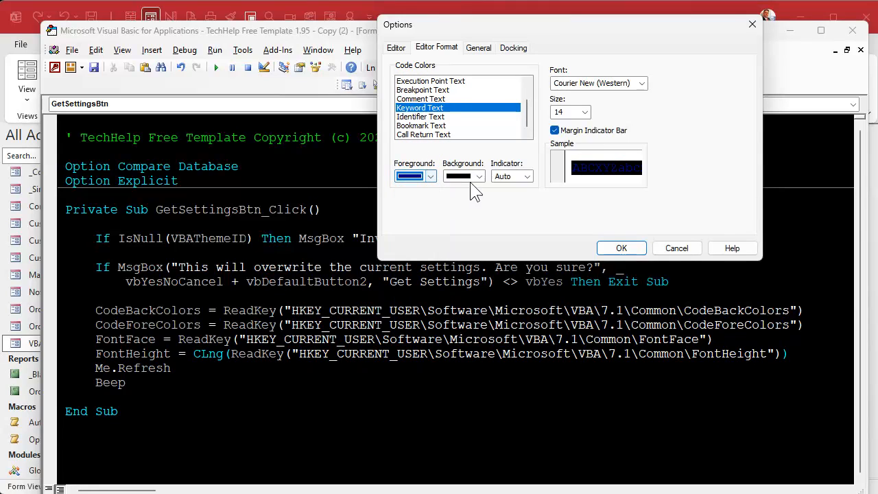
{"action": "left_click", "coordinate": [479, 176]}
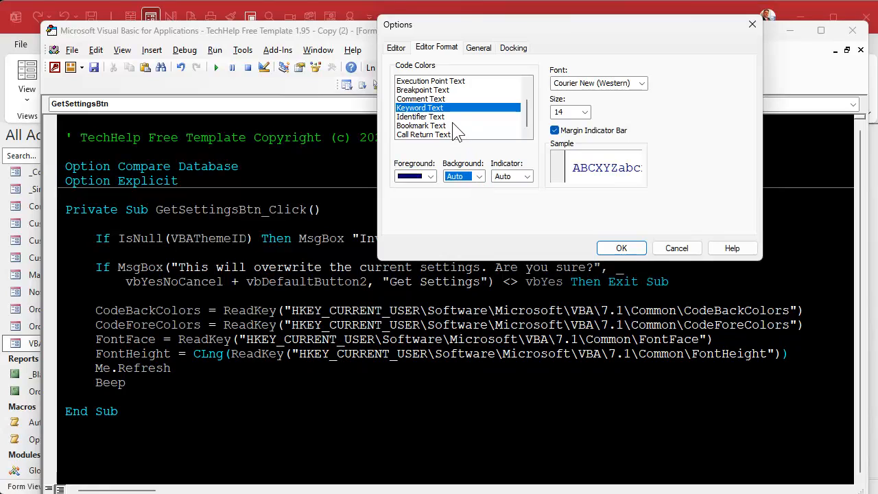
Reset identifier and bookmark text backgrounds to Auto, set font size 12, and apply
{"action": "left_click", "coordinate": [420, 116]}
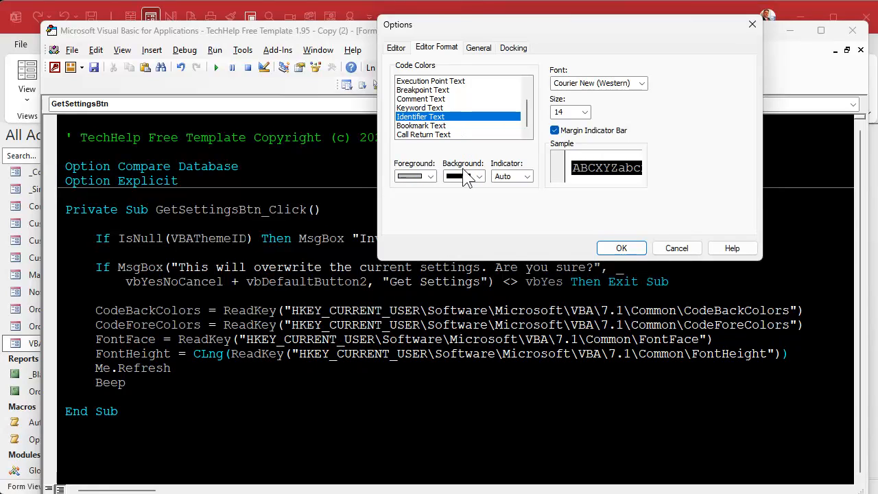
{"action": "left_click", "coordinate": [432, 177]}
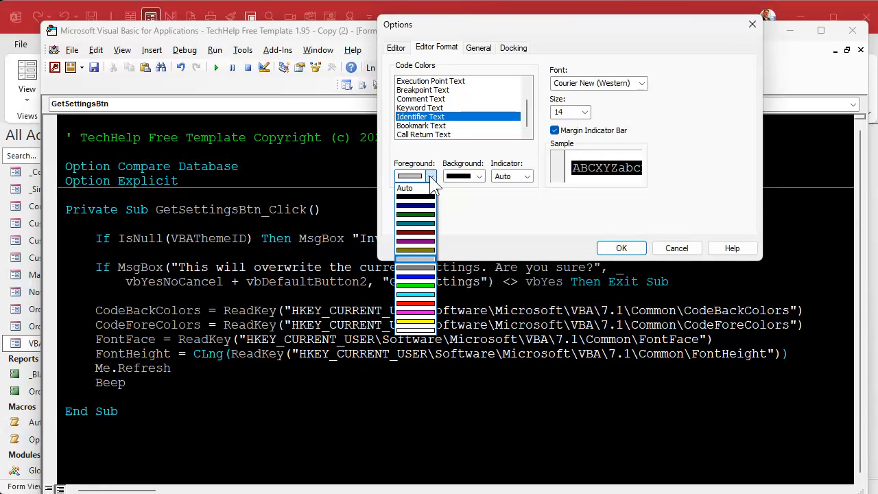
{"action": "left_click", "coordinate": [479, 176]}
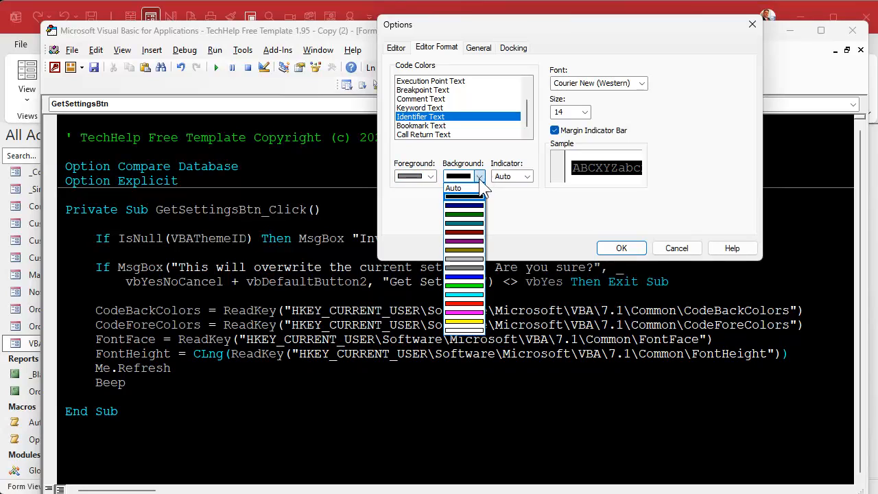
{"action": "left_click", "coordinate": [431, 176]}
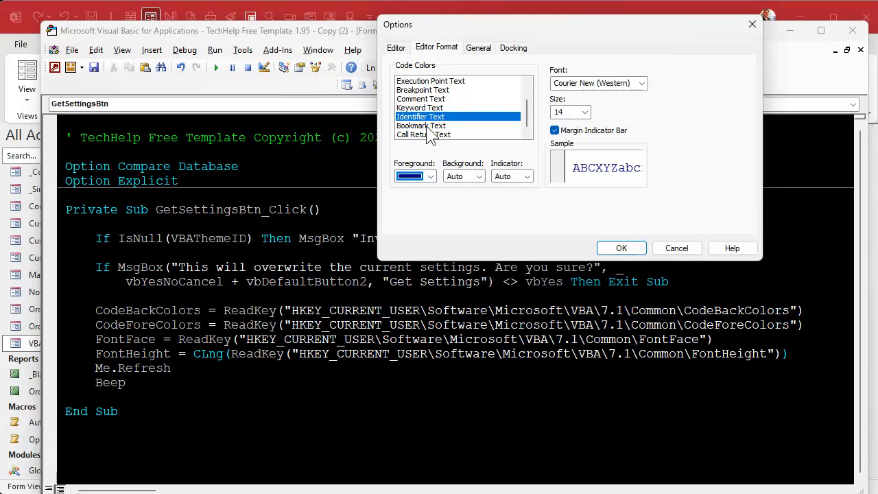
{"action": "left_click", "coordinate": [421, 125]}
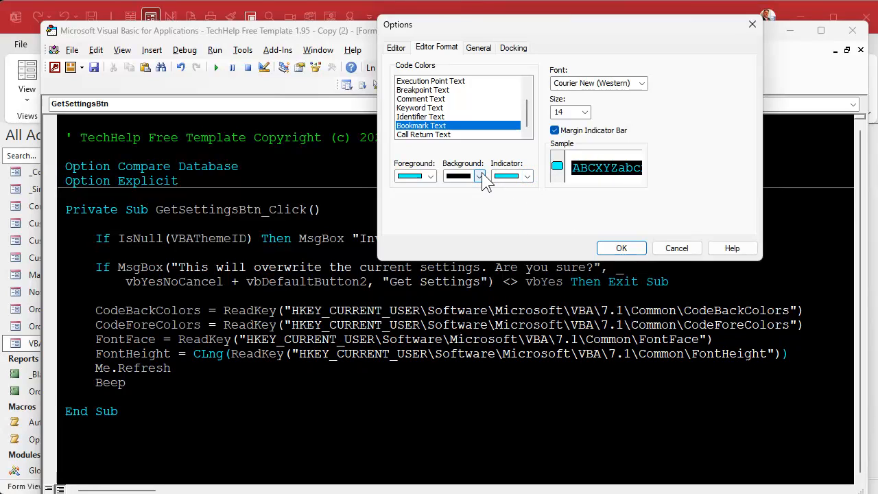
{"action": "left_click", "coordinate": [432, 177]}
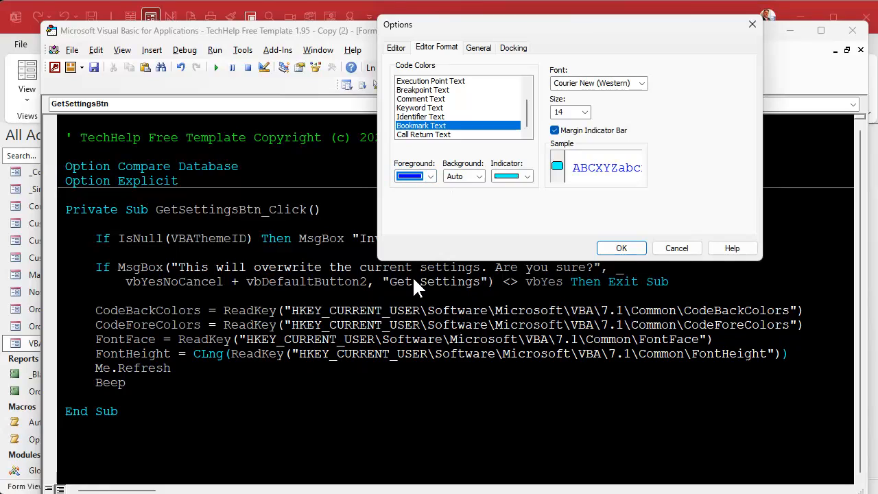
{"action": "left_click", "coordinate": [423, 134]}
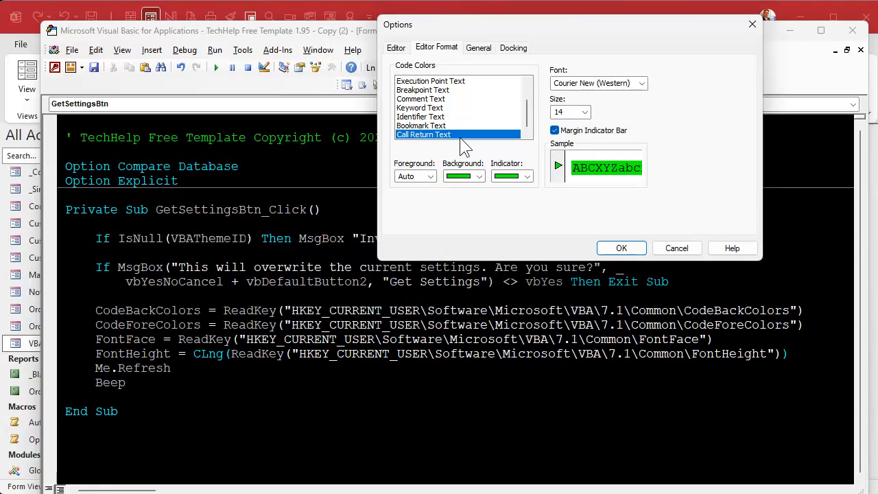
{"action": "mouse_move", "coordinate": [638, 117]}
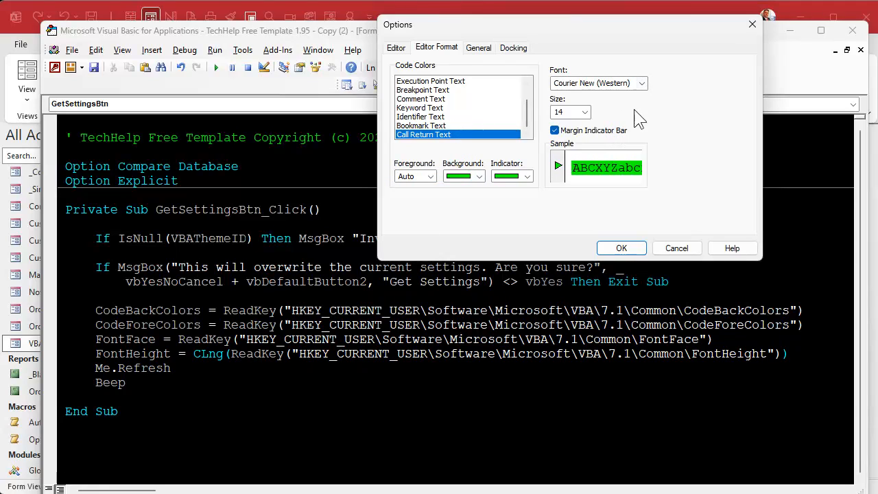
{"action": "left_click", "coordinate": [586, 112]}
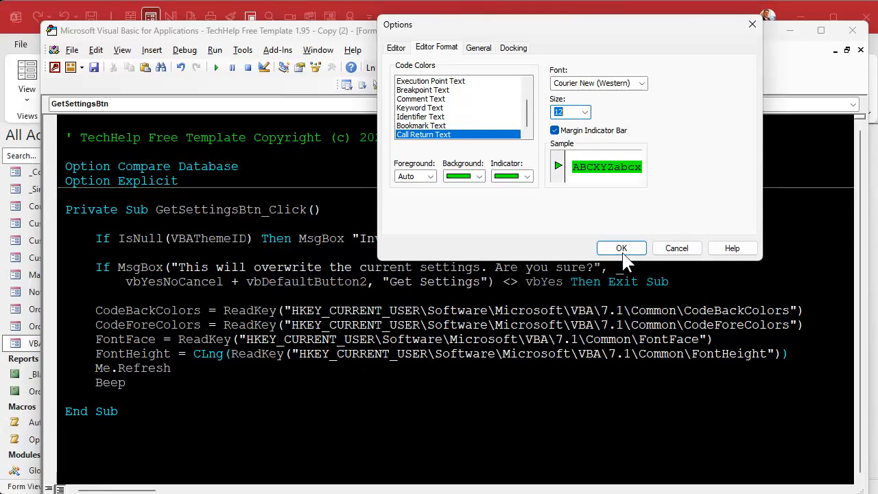
{"action": "left_click", "coordinate": [620, 248]}
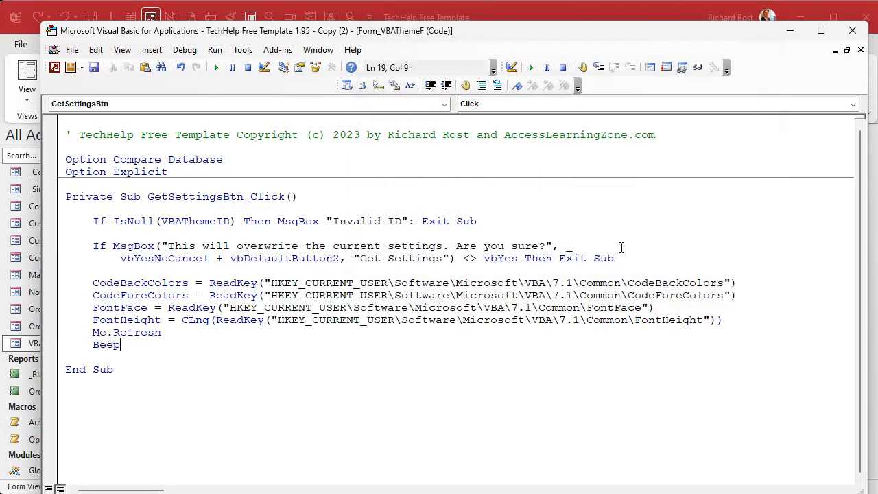
{"action": "mouse_move", "coordinate": [454, 355]}
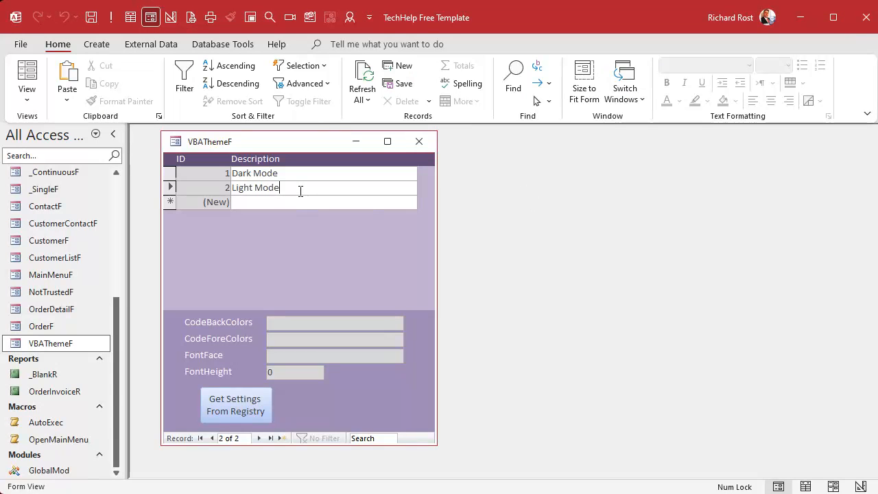
Load registry settings into the Light Mode record, confirming overwrite, then close the VBA editor
{"action": "left_click", "coordinate": [235, 405]}
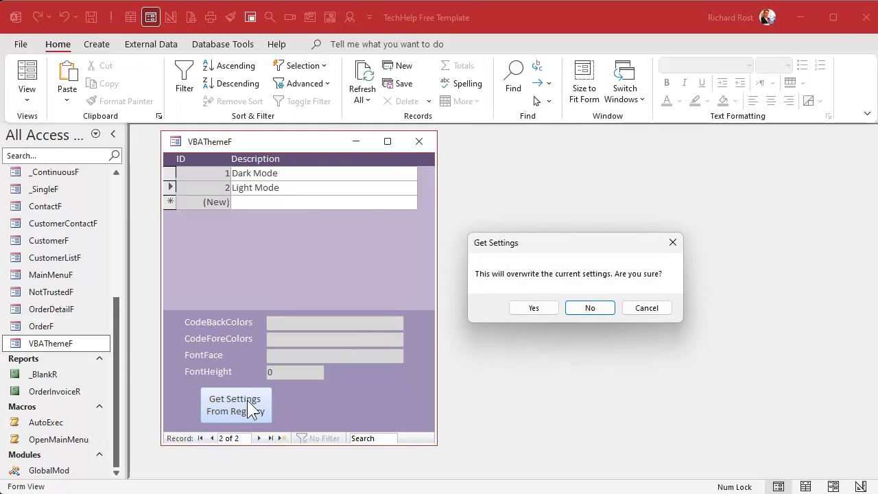
{"action": "left_click", "coordinate": [533, 308]}
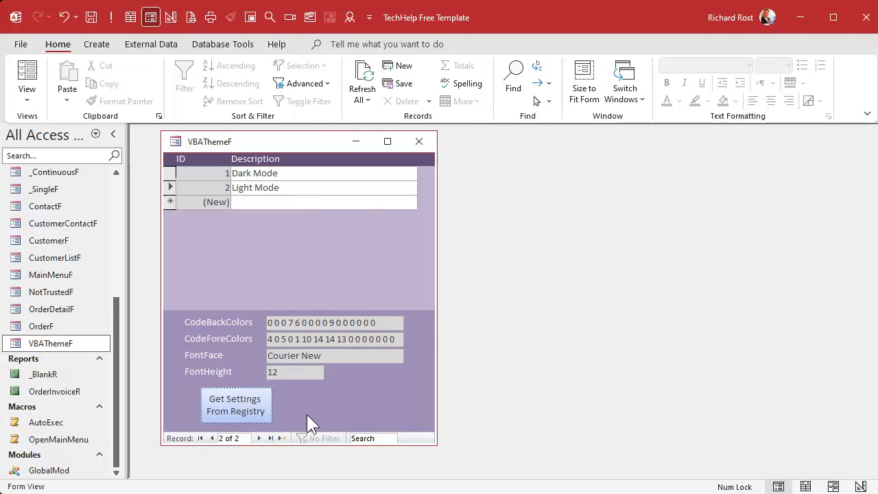
{"action": "mouse_move", "coordinate": [412, 396]}
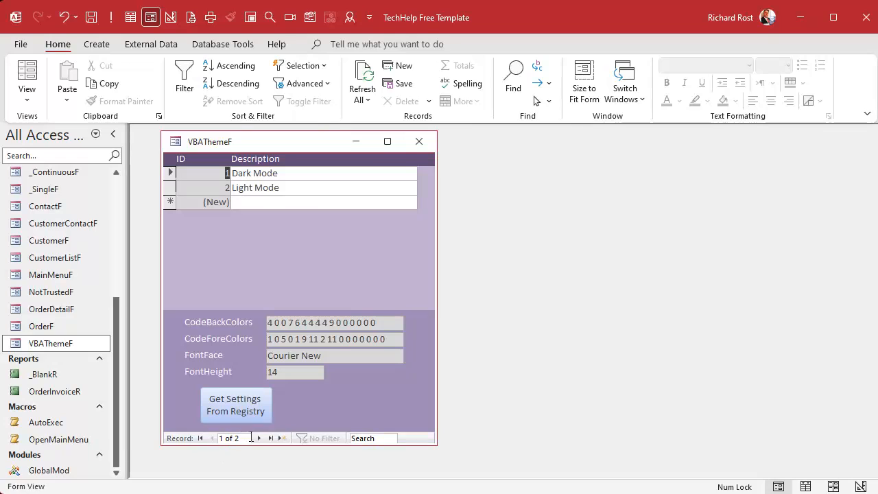
{"action": "mouse_move", "coordinate": [264, 449]}
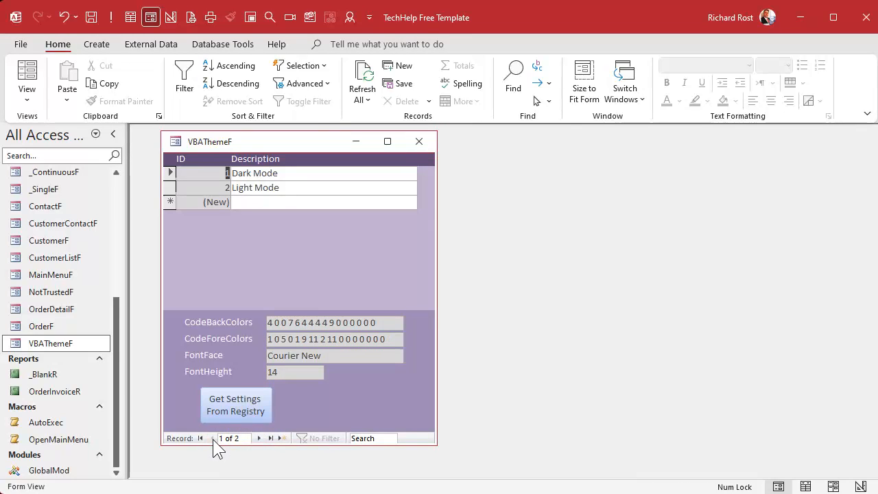
{"action": "mouse_move", "coordinate": [317, 420]}
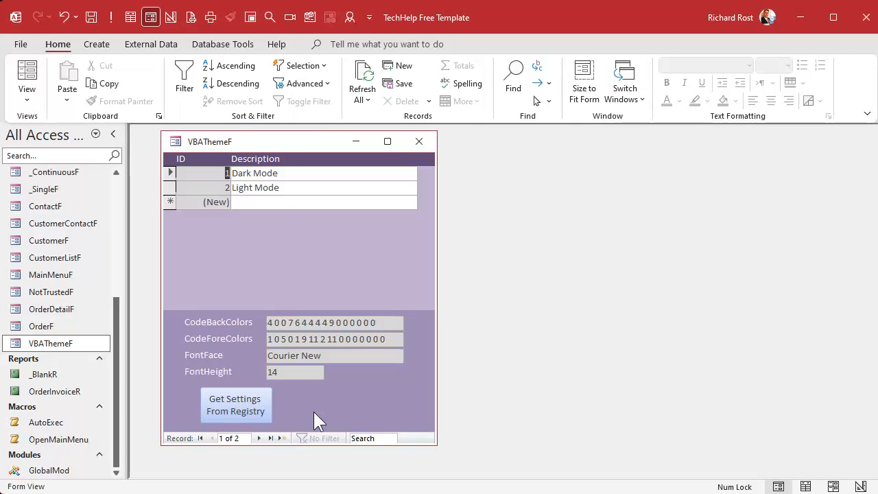
{"action": "mouse_move", "coordinate": [376, 419]}
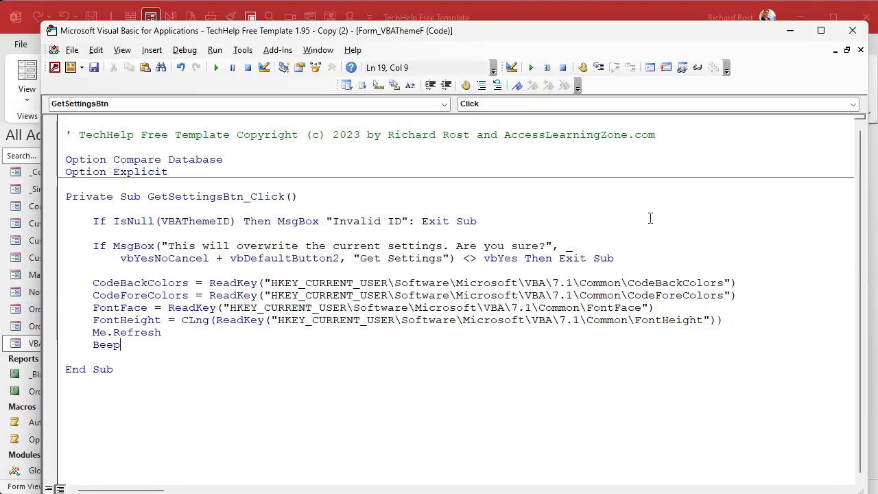
{"action": "mouse_move", "coordinate": [852, 31]}
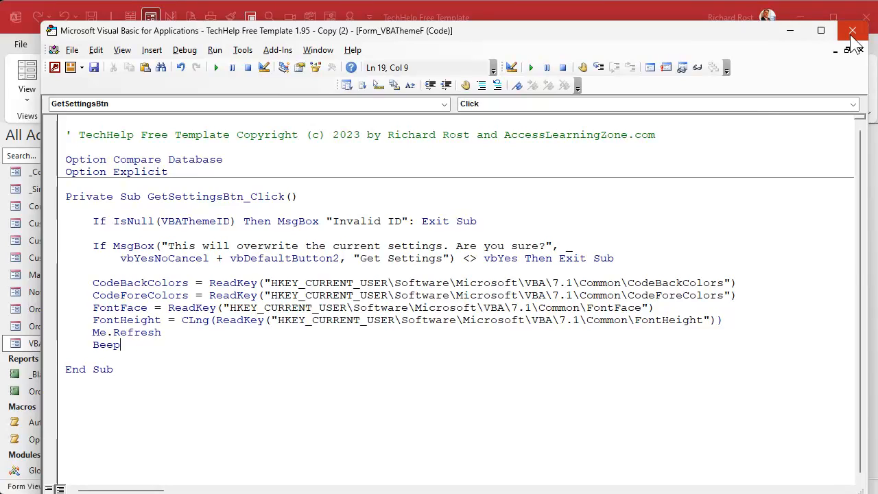
{"action": "left_click", "coordinate": [853, 31]}
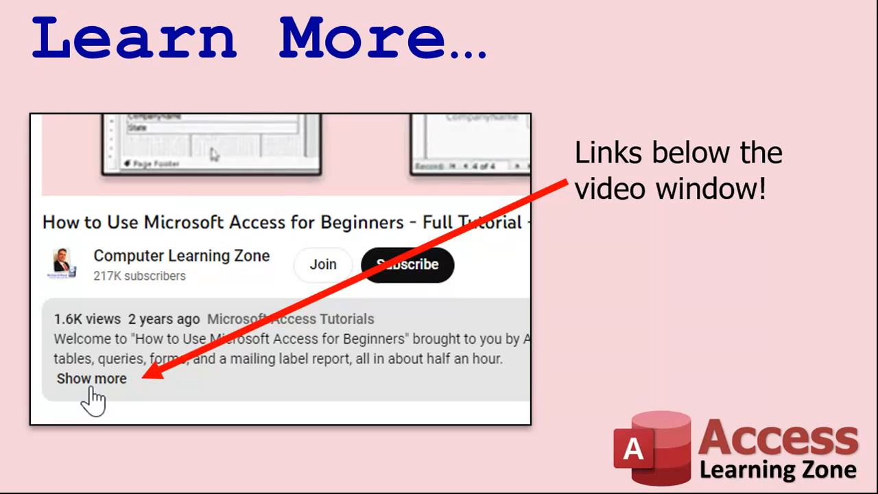
{"action": "mouse_move", "coordinate": [221, 464]}
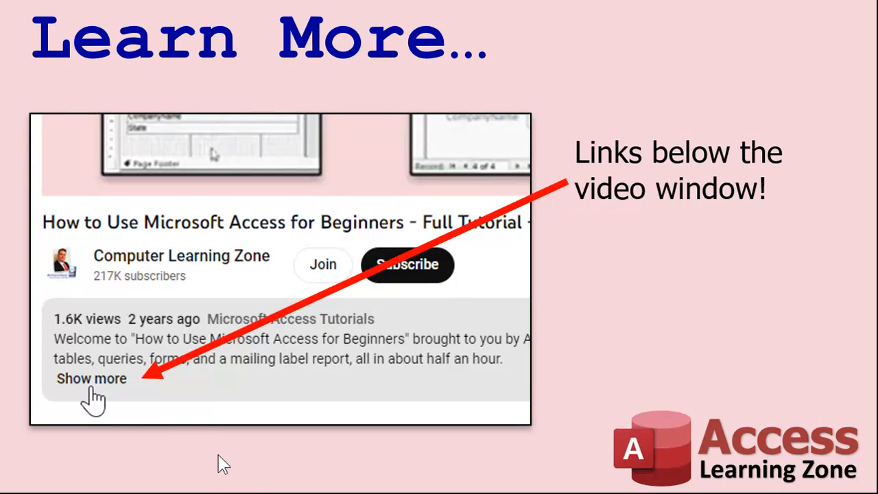
{"action": "mouse_move", "coordinate": [205, 332]}
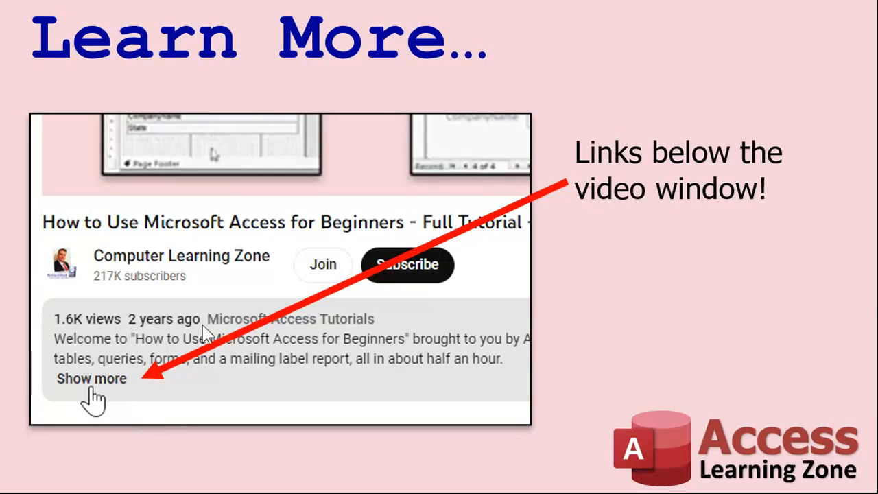
{"action": "mouse_move", "coordinate": [177, 133]}
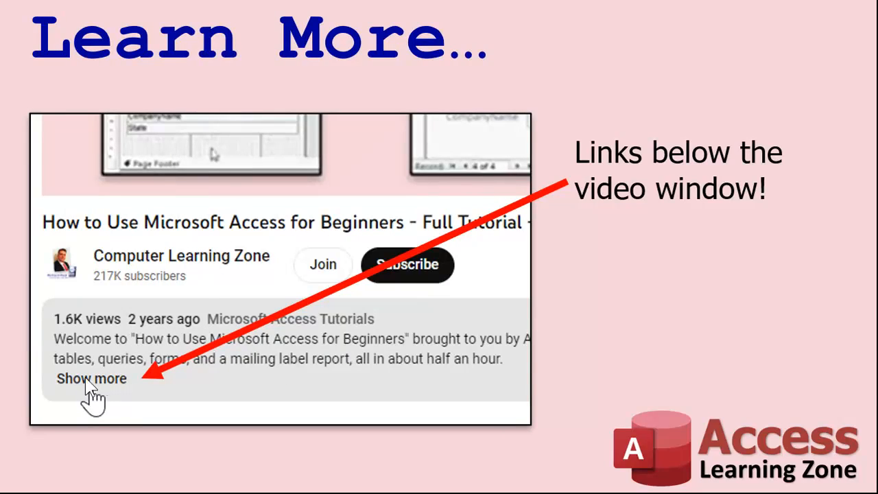
{"action": "mouse_move", "coordinate": [99, 398]}
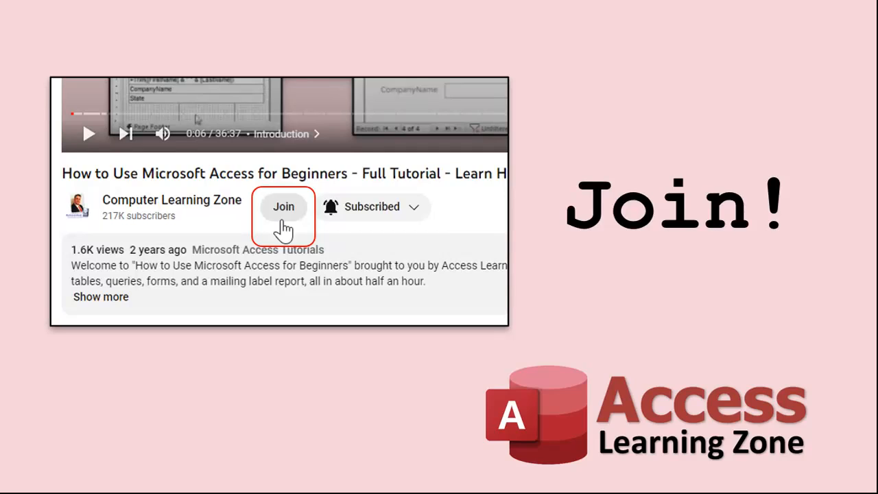
{"action": "left_click", "coordinate": [283, 206]}
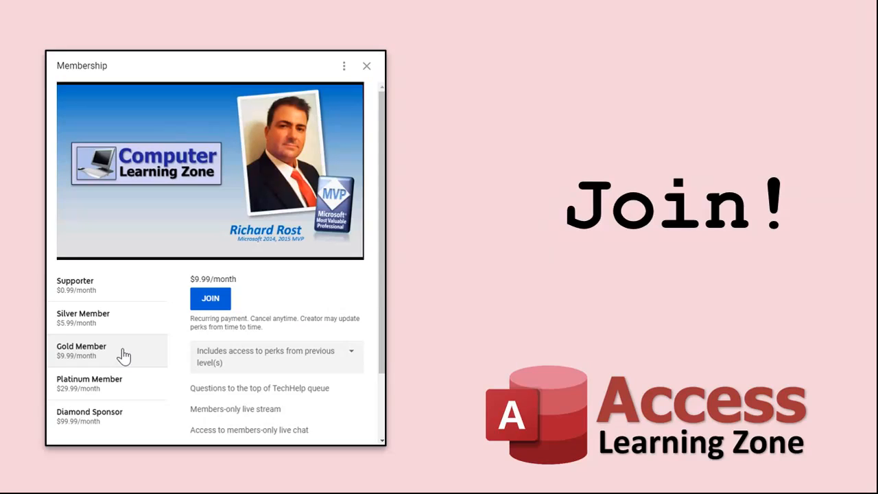